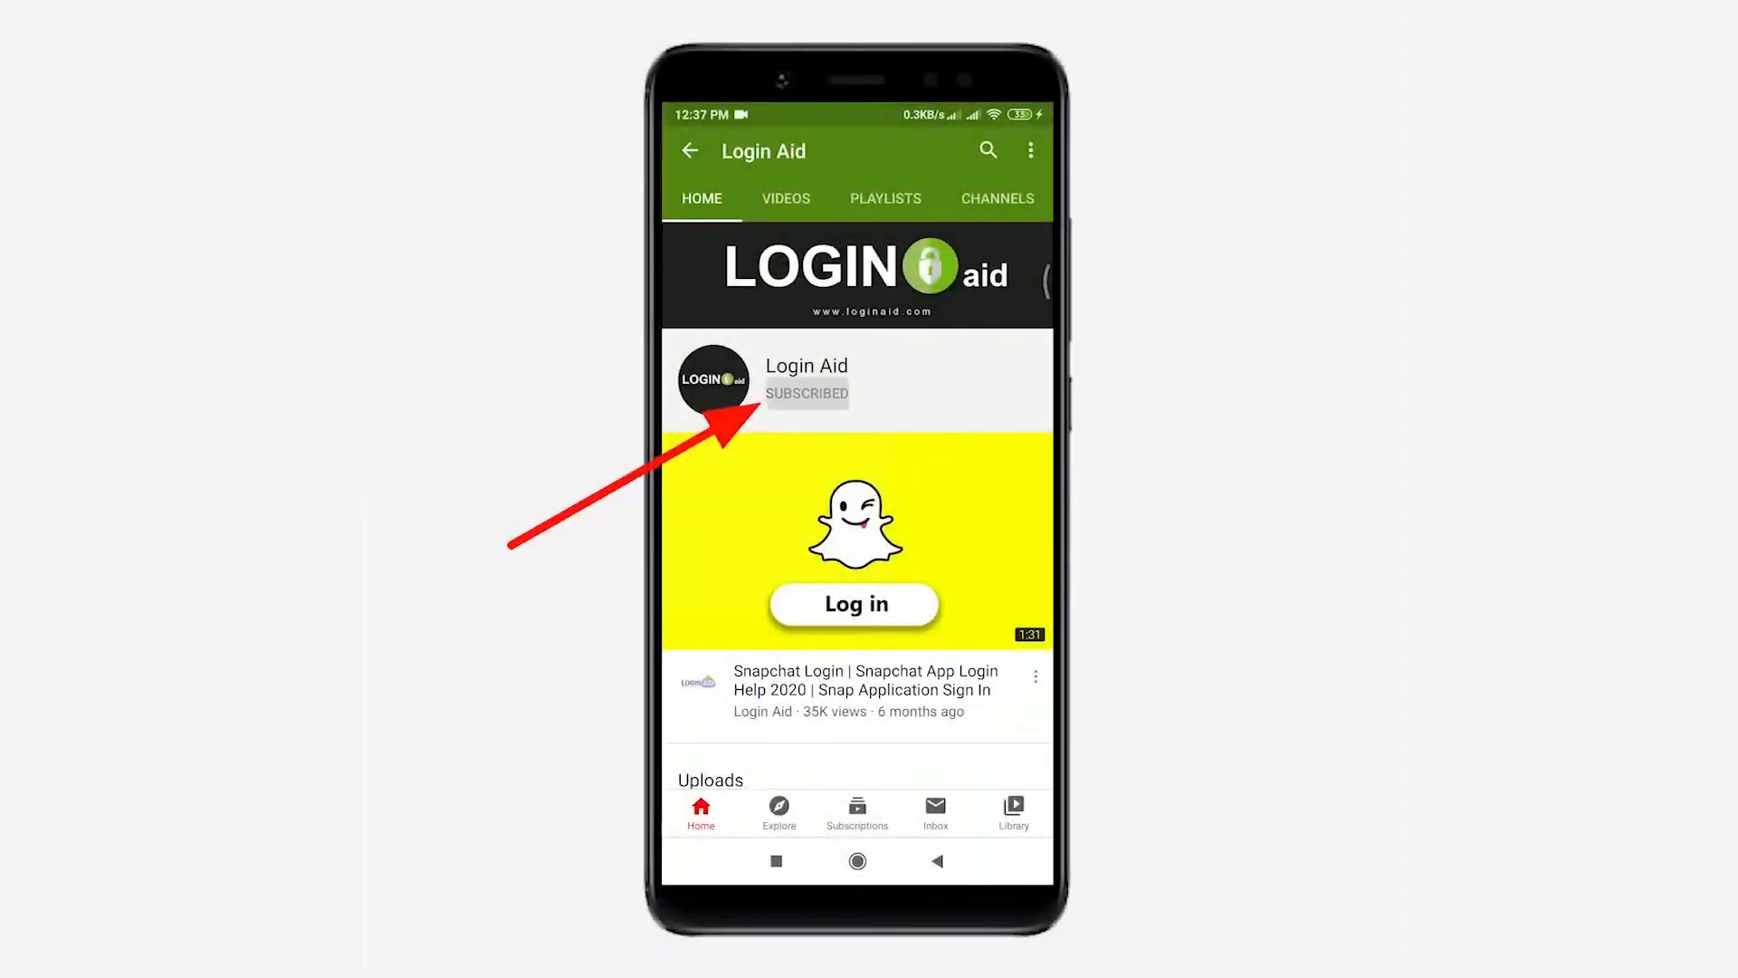
# - Switch the Login Aid channel's bell notifications to Personalised
pyautogui.click(805, 393)
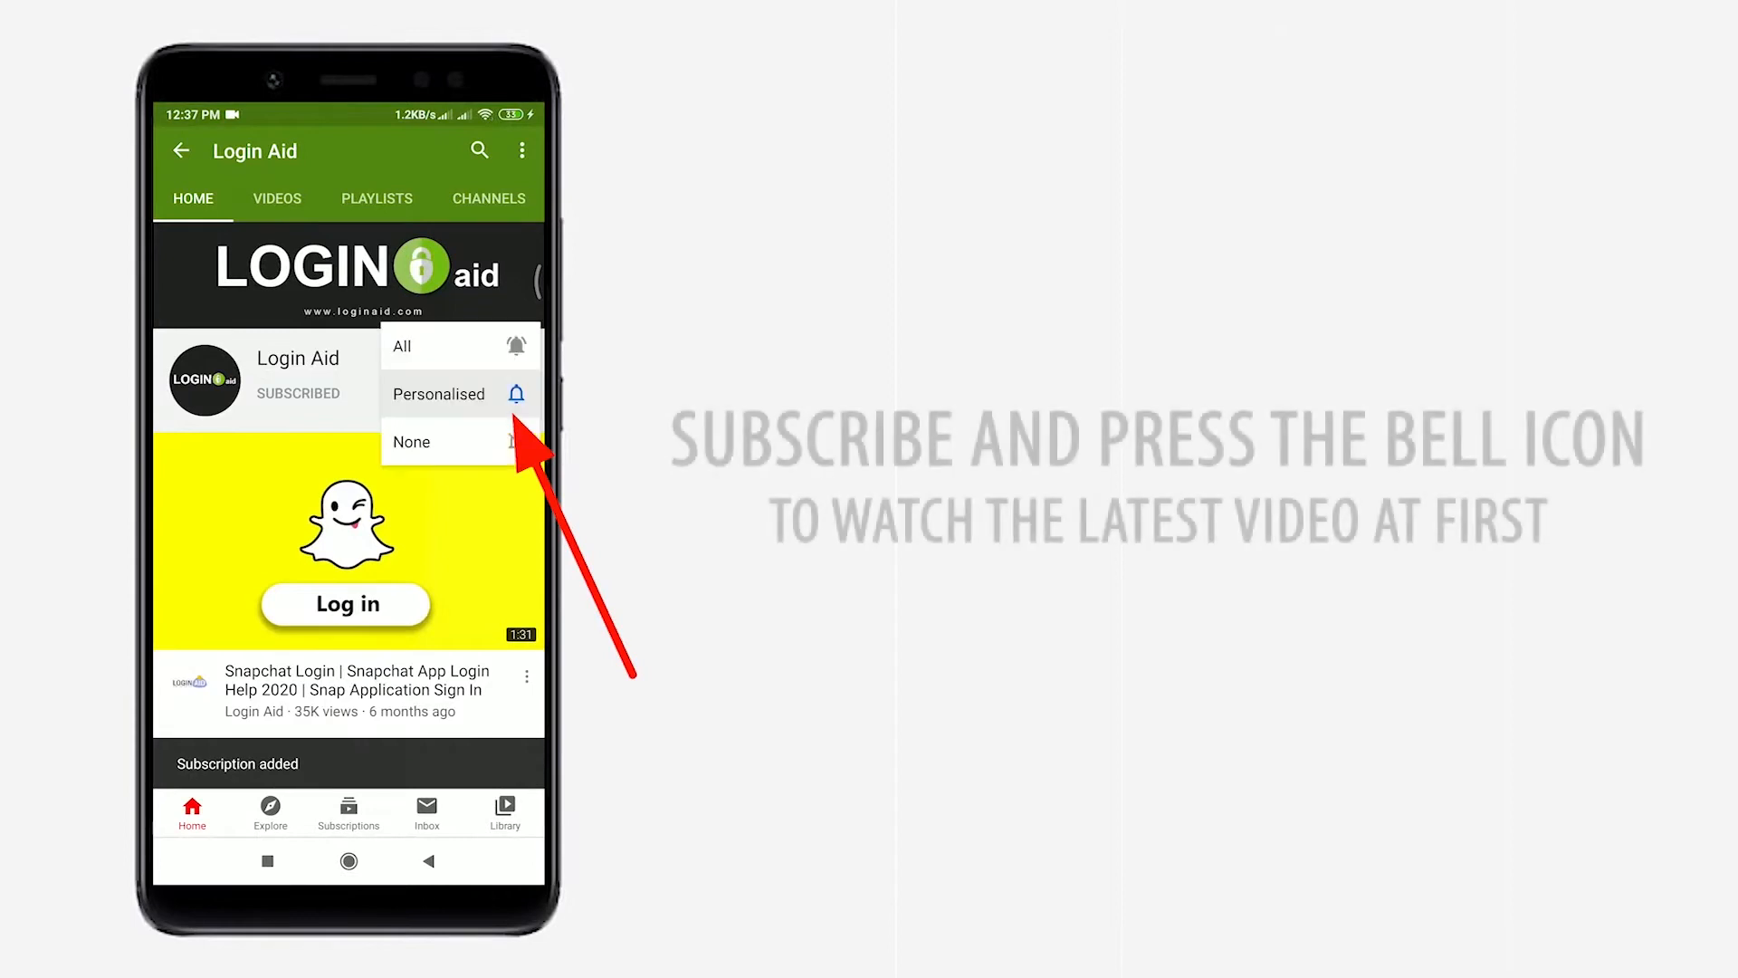
pyautogui.click(402, 346)
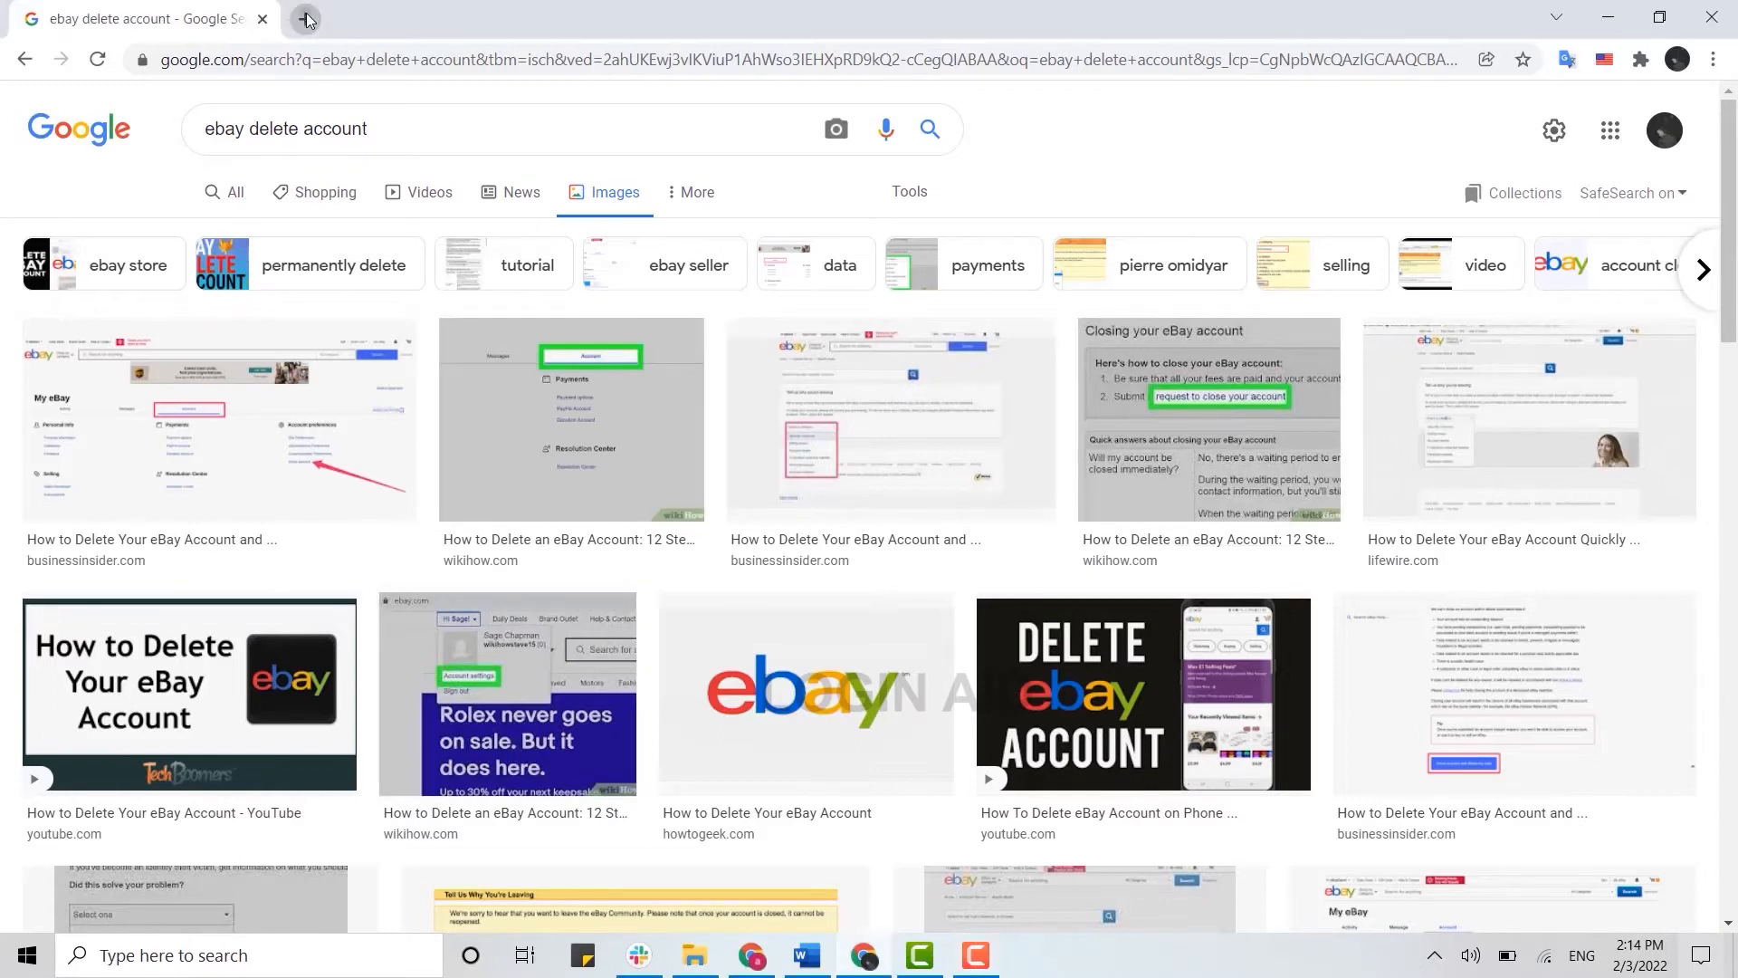
pyautogui.click(306, 18)
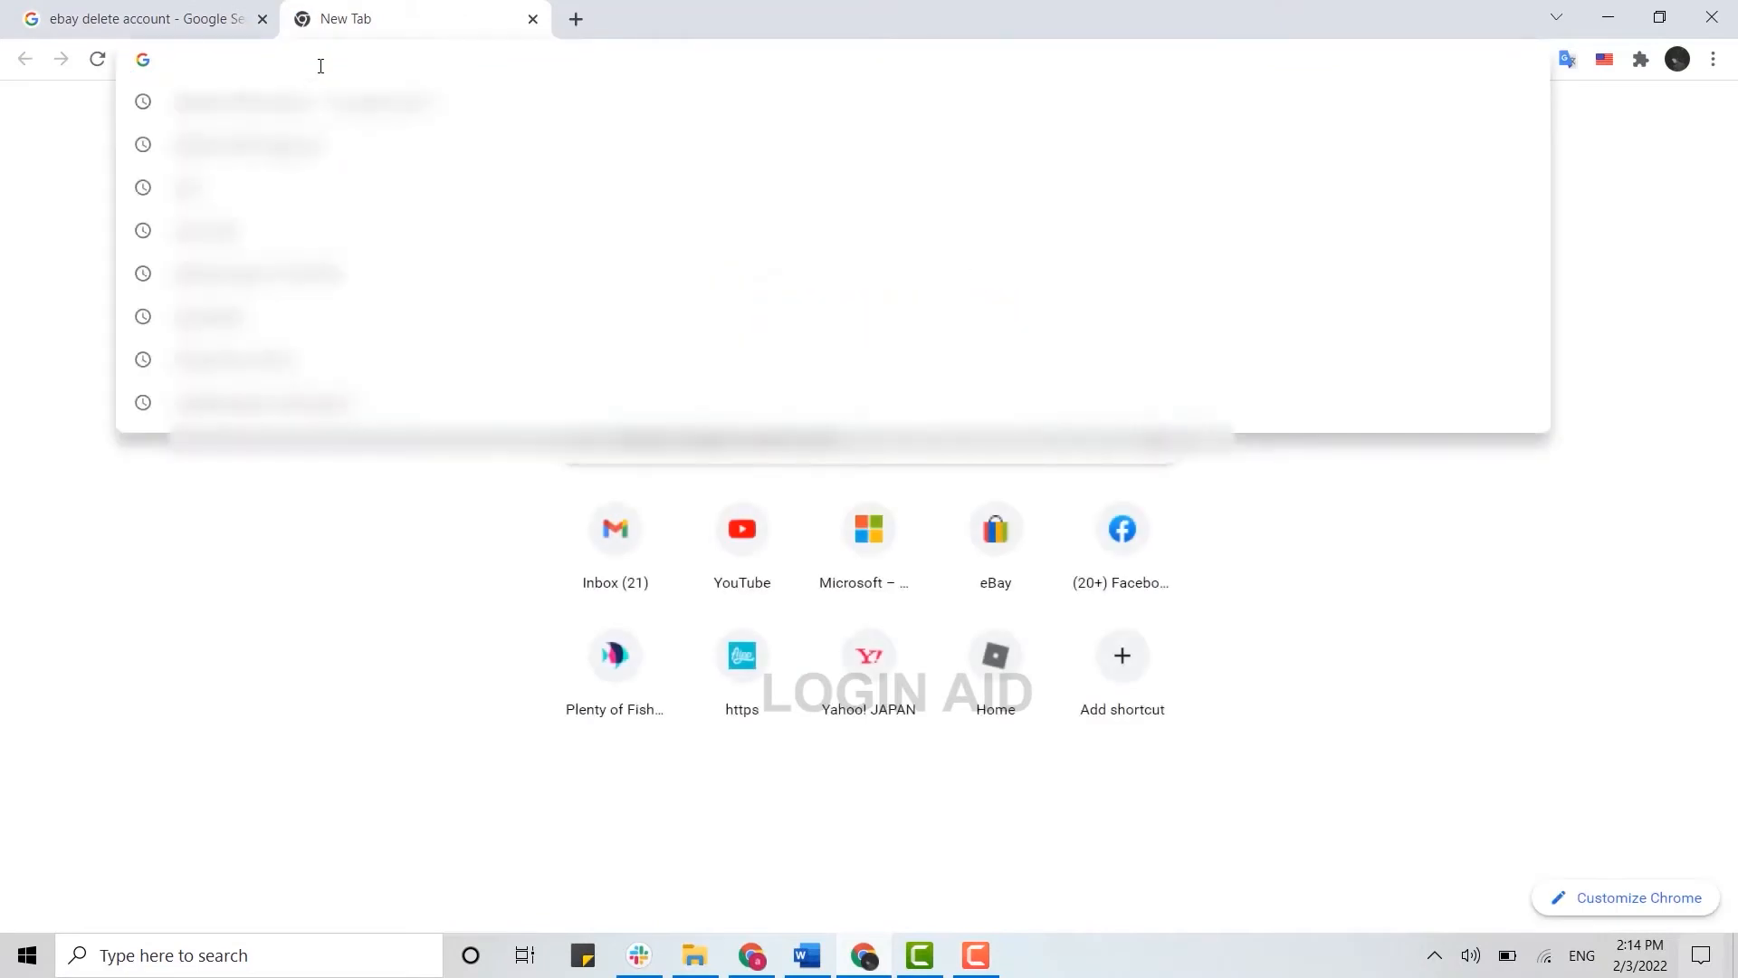
pyautogui.write('www.espn.in')
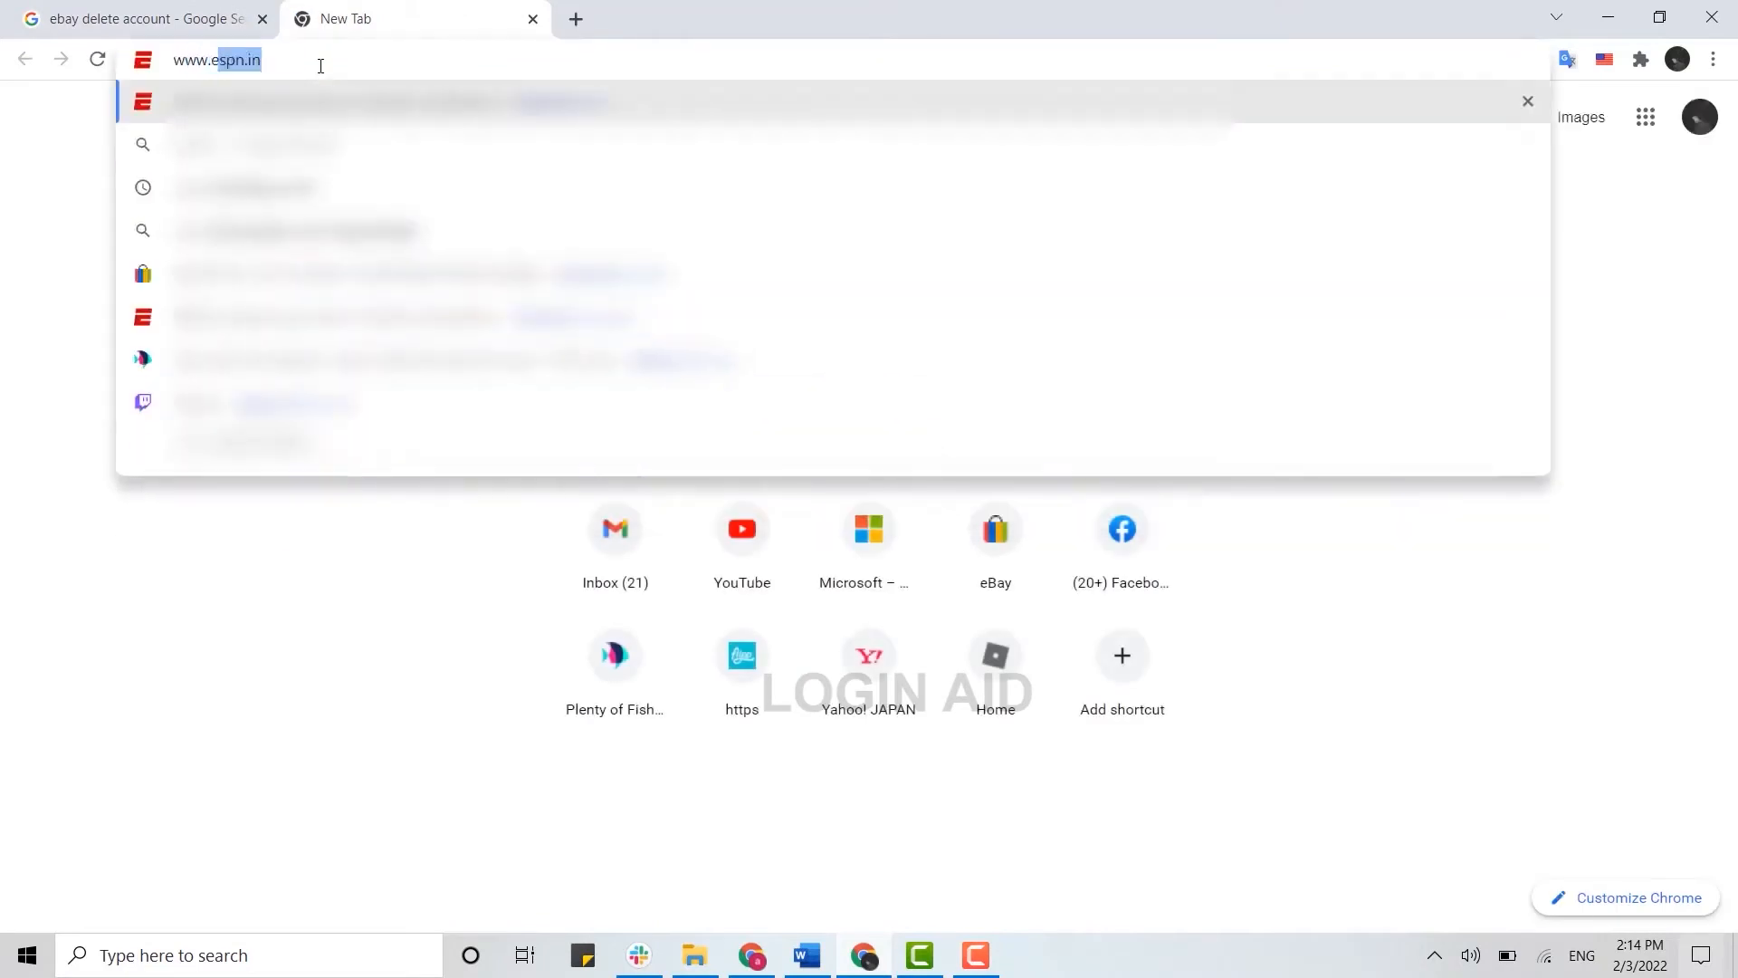
pyautogui.write('www.ebay.com')
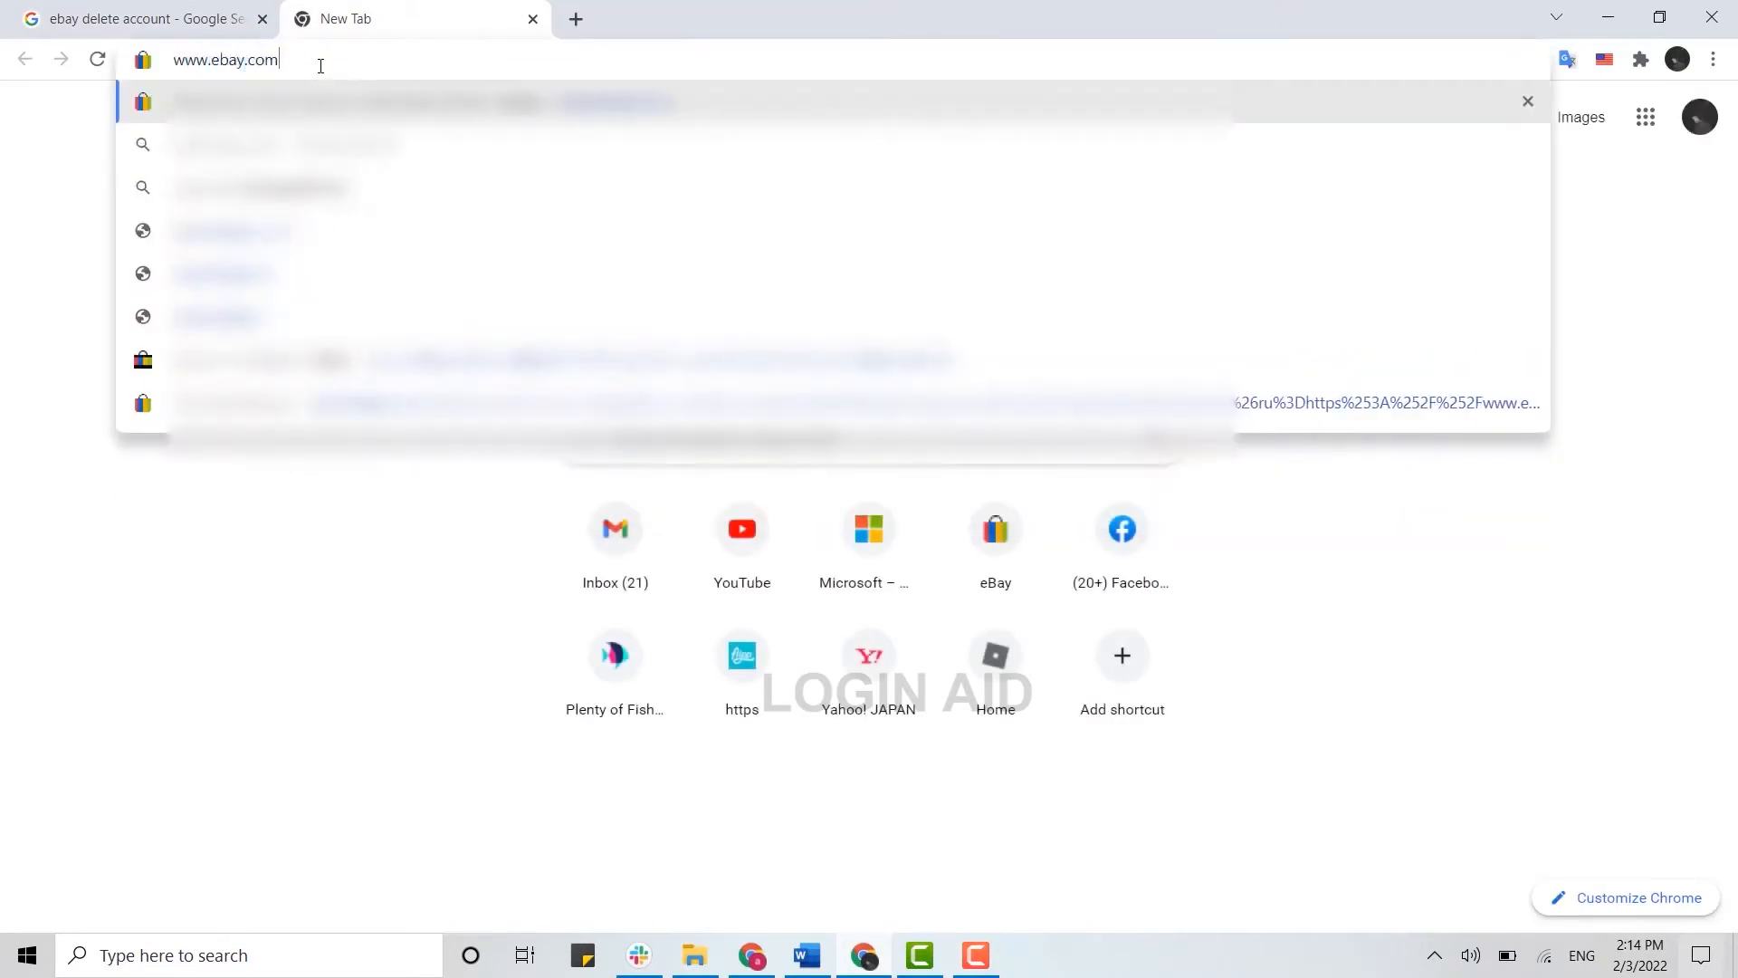
pyautogui.press('Return')
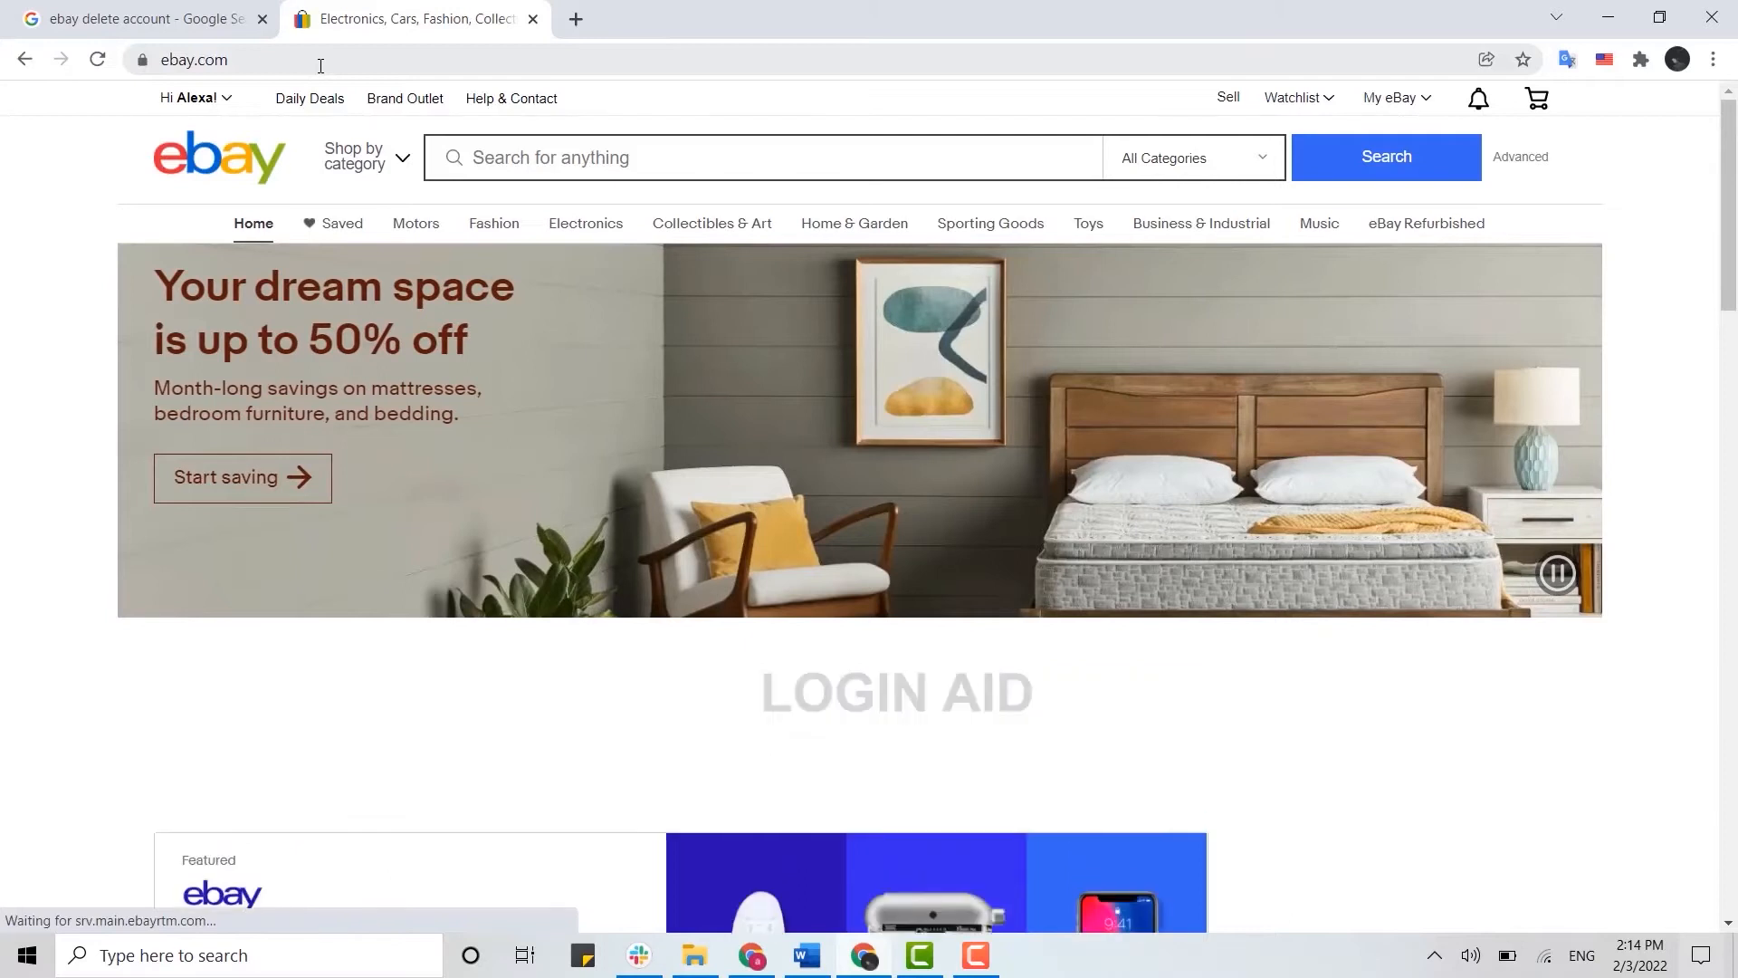
# - Go to Account settings from the 'Hi Alexa!' account menu
pyautogui.click(191, 98)
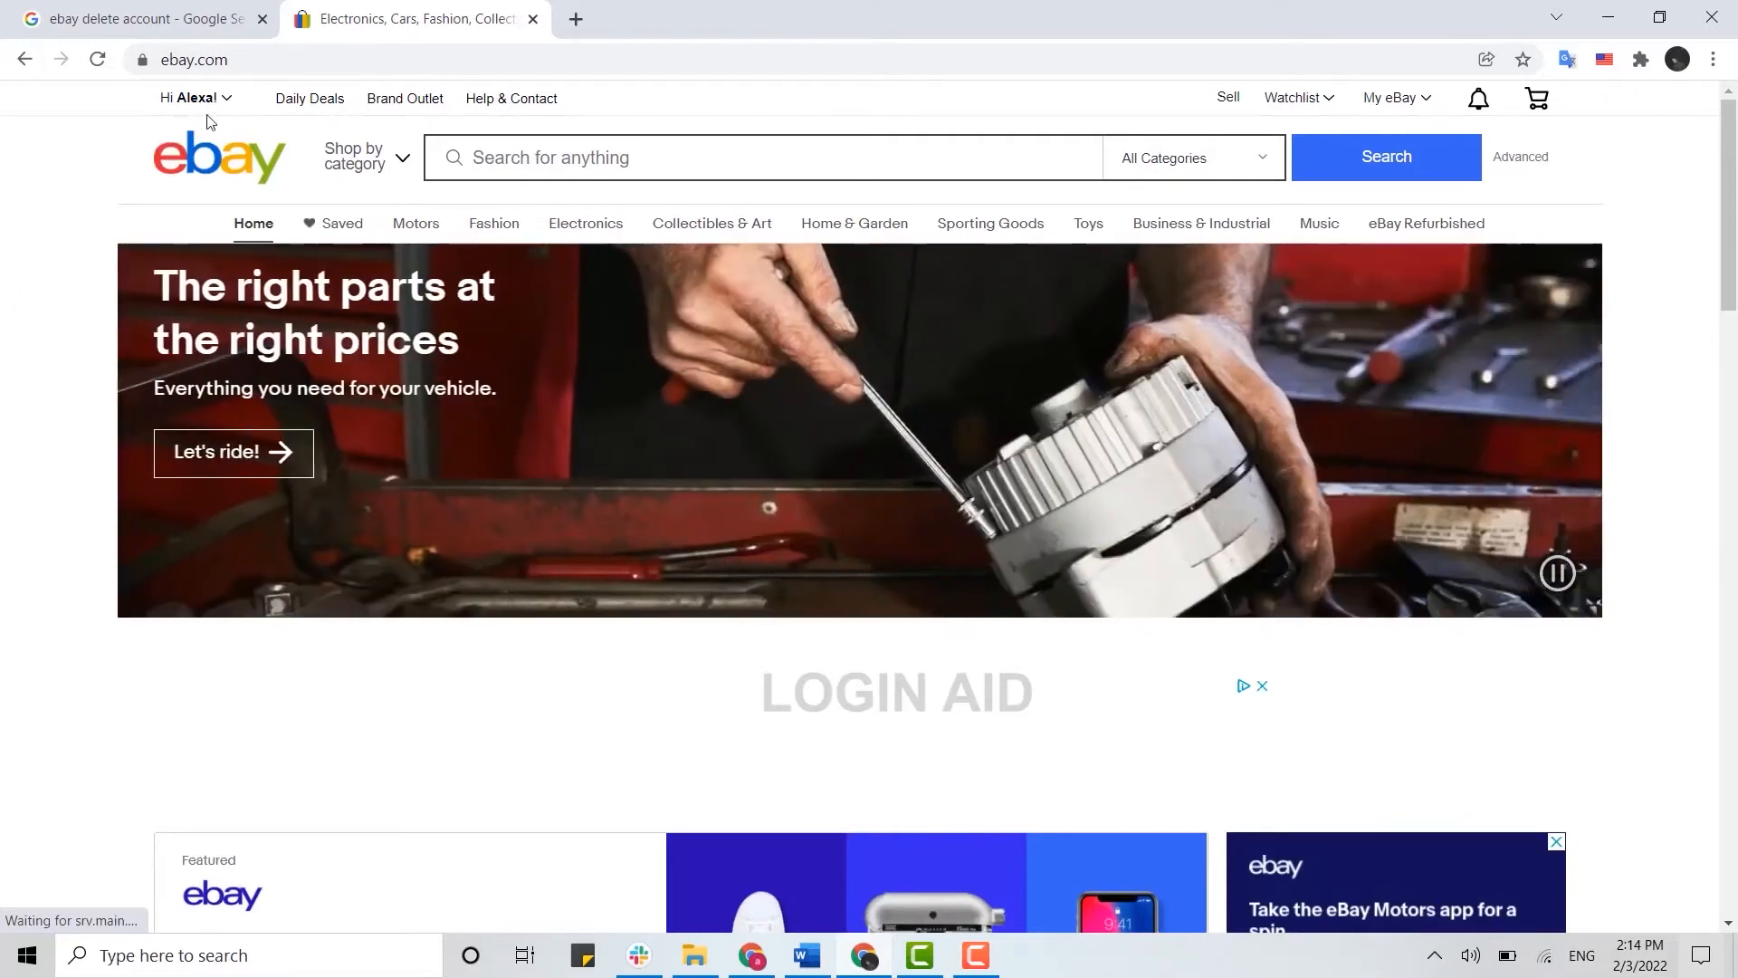
pyautogui.click(190, 98)
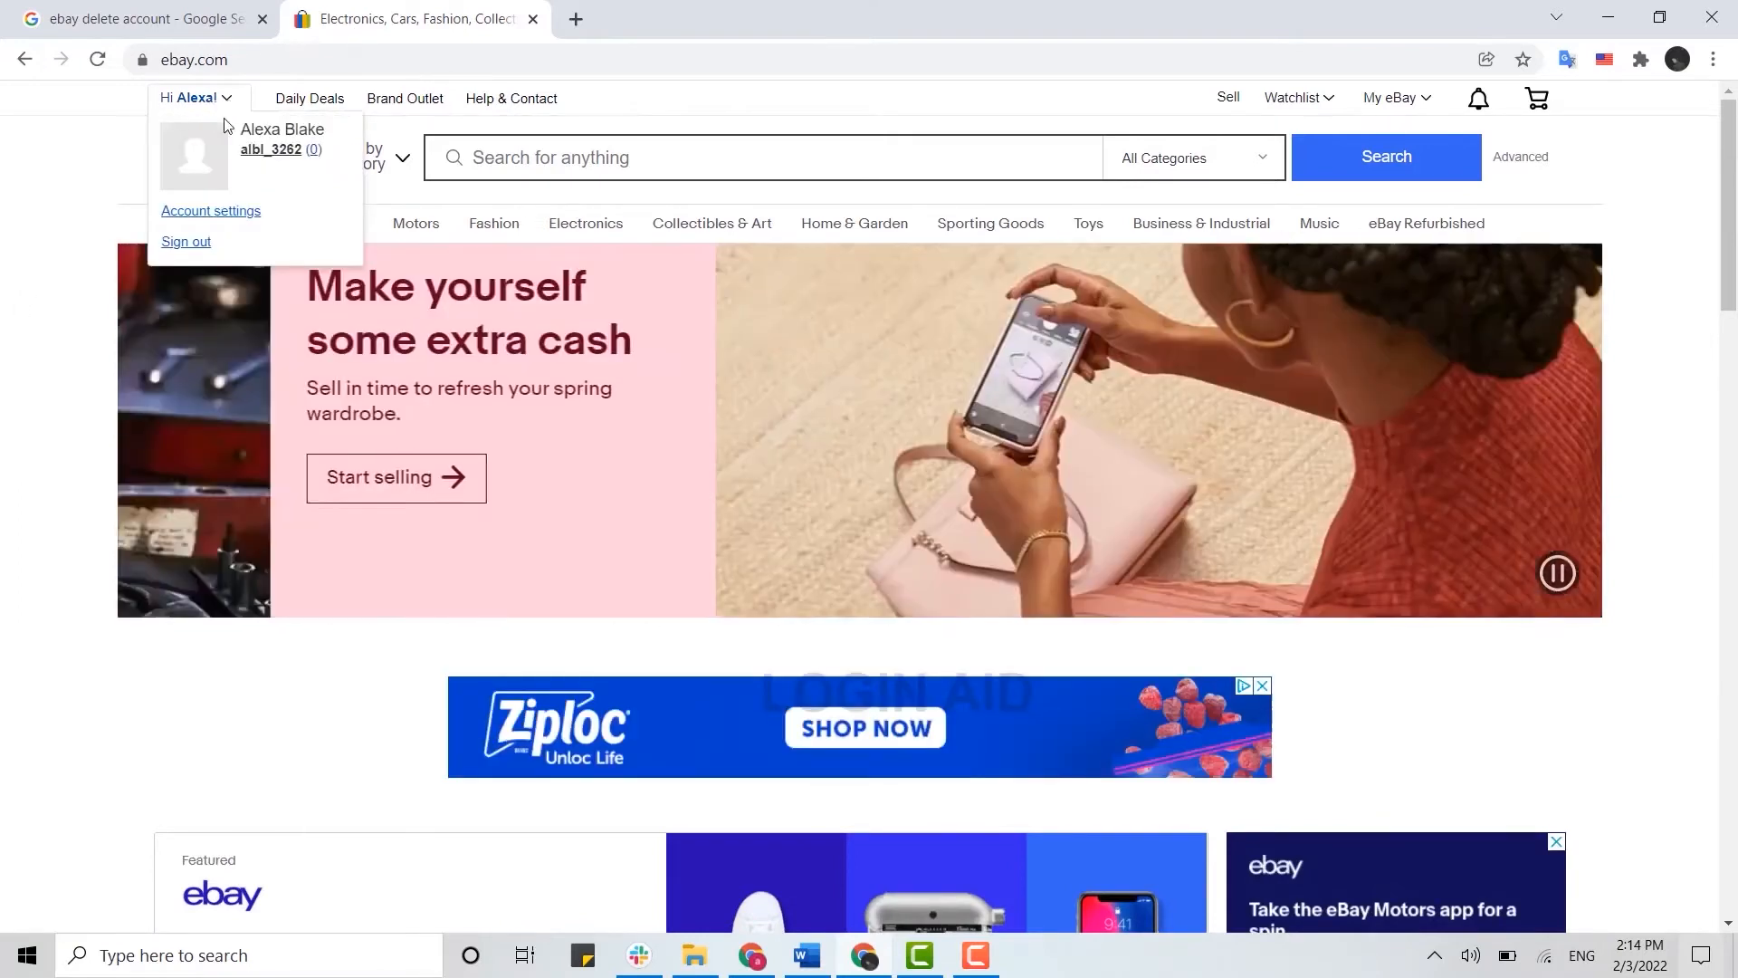
pyautogui.click(210, 210)
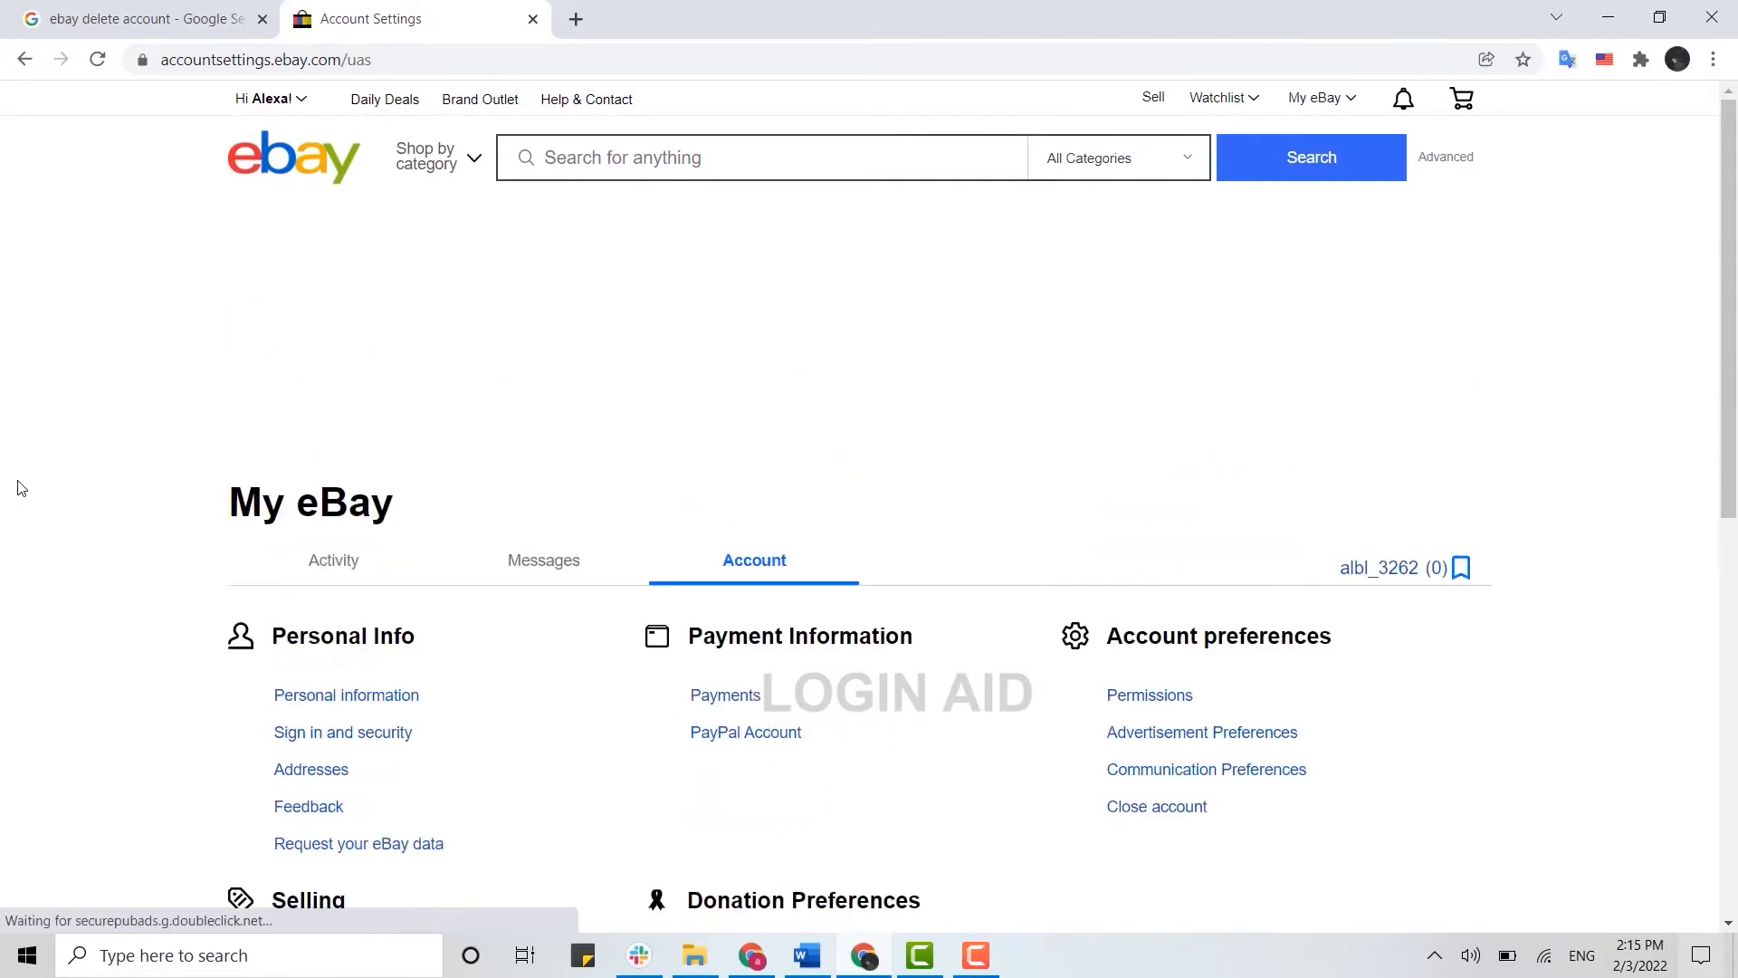
# - Follow 'Close account' under Account preferences to the closure help article
pyautogui.scroll(-3)
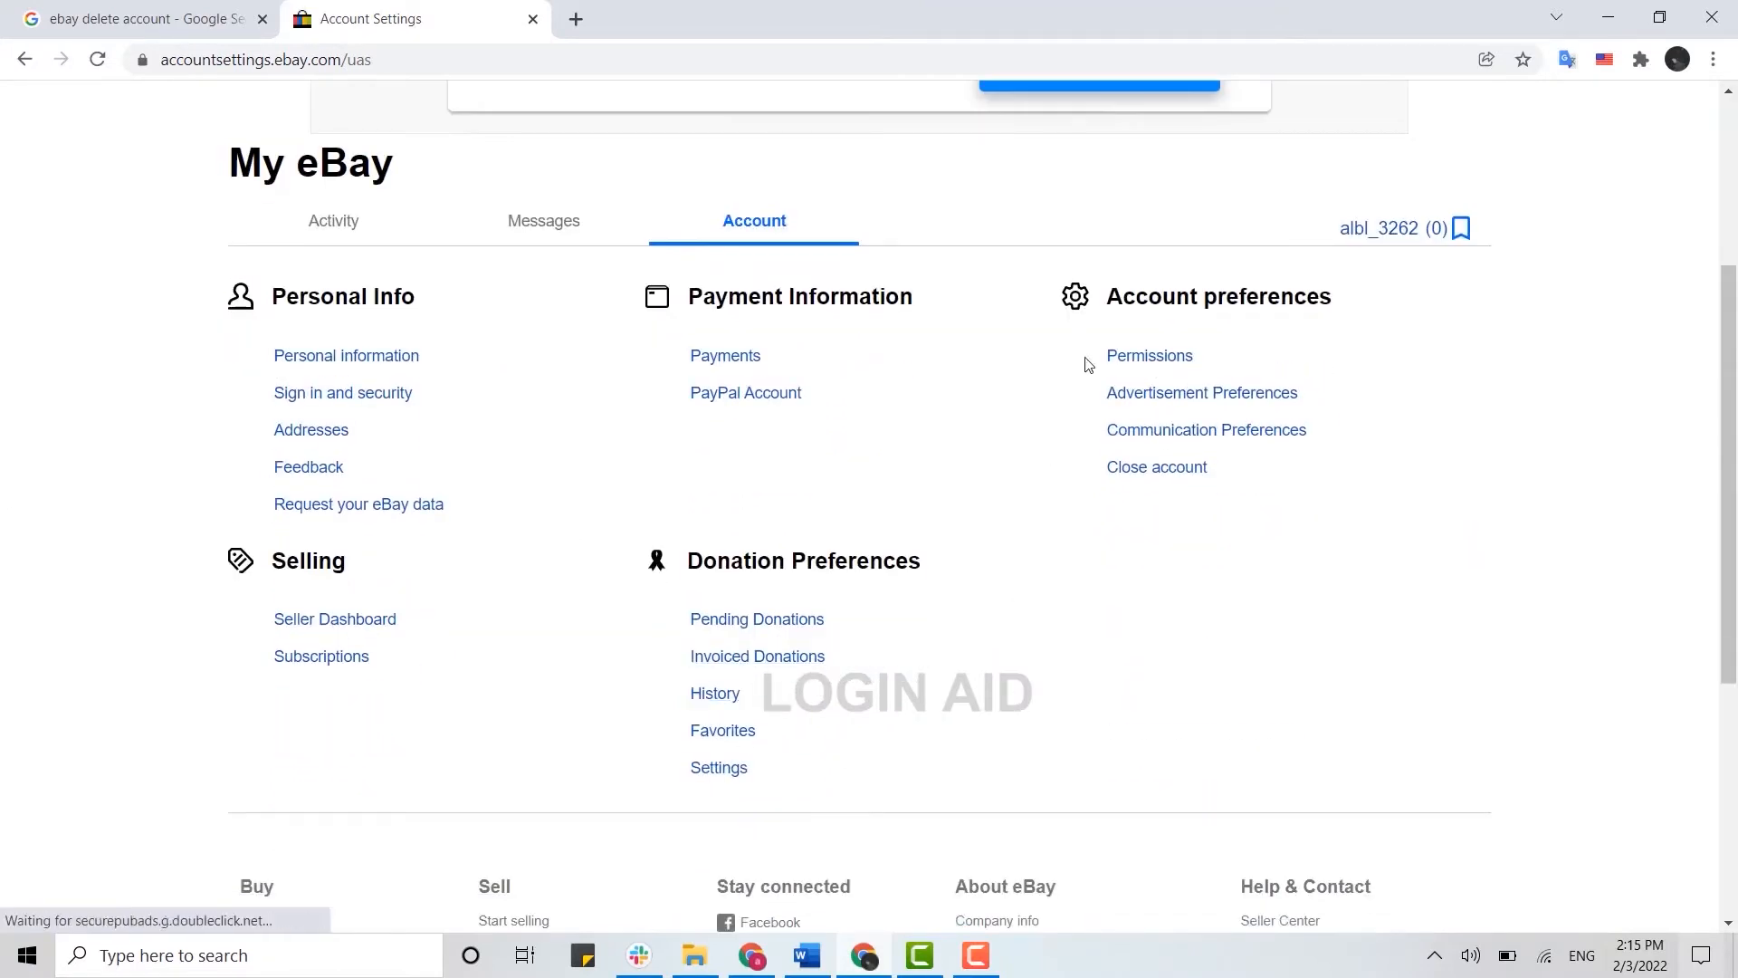
pyautogui.doubleClick(1216, 296)
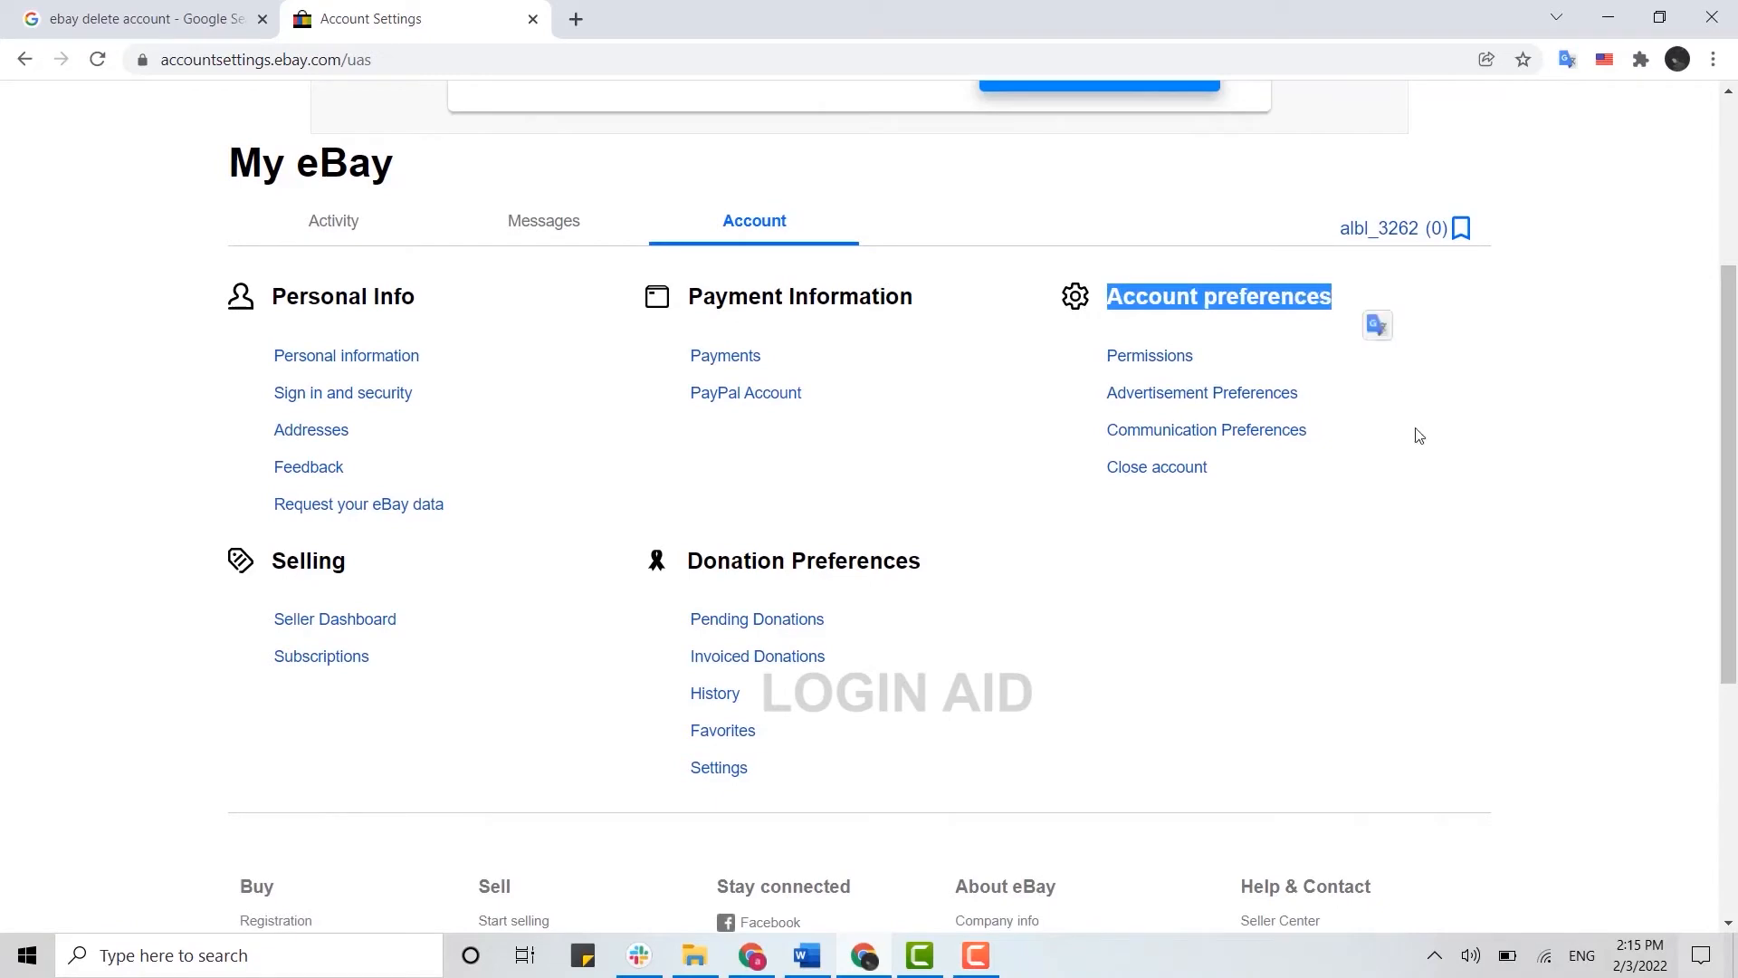
pyautogui.moveTo(1157, 467)
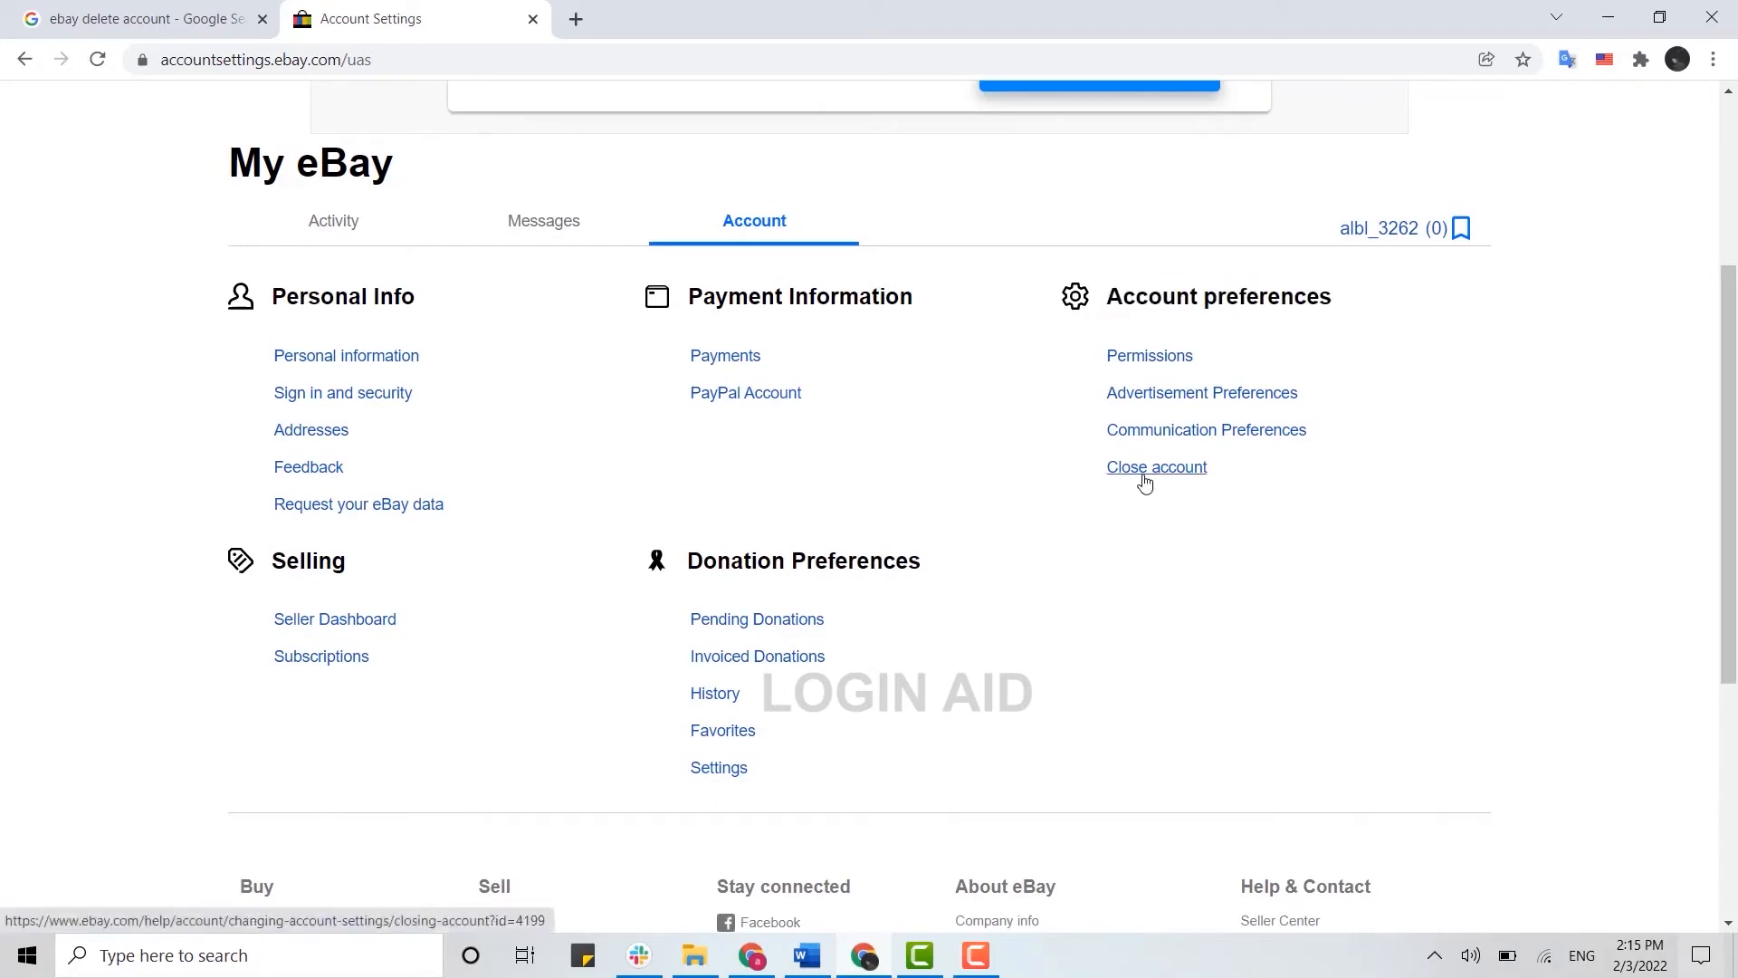
pyautogui.moveTo(1144, 476)
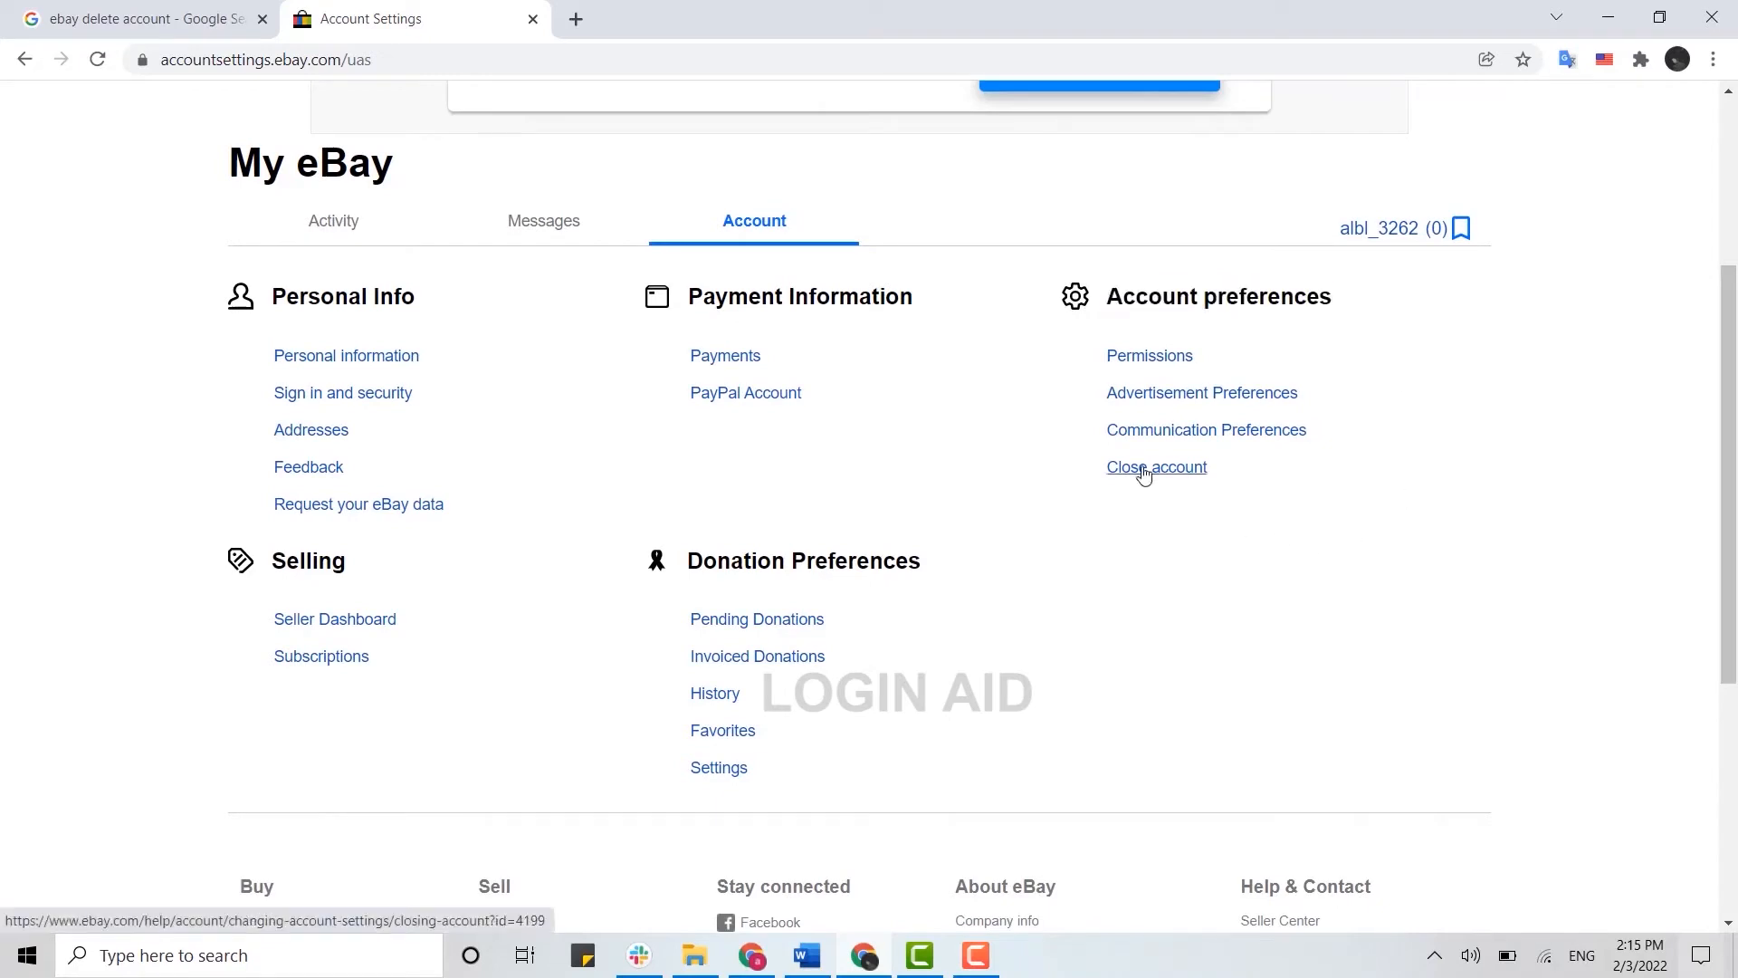
pyautogui.click(1157, 467)
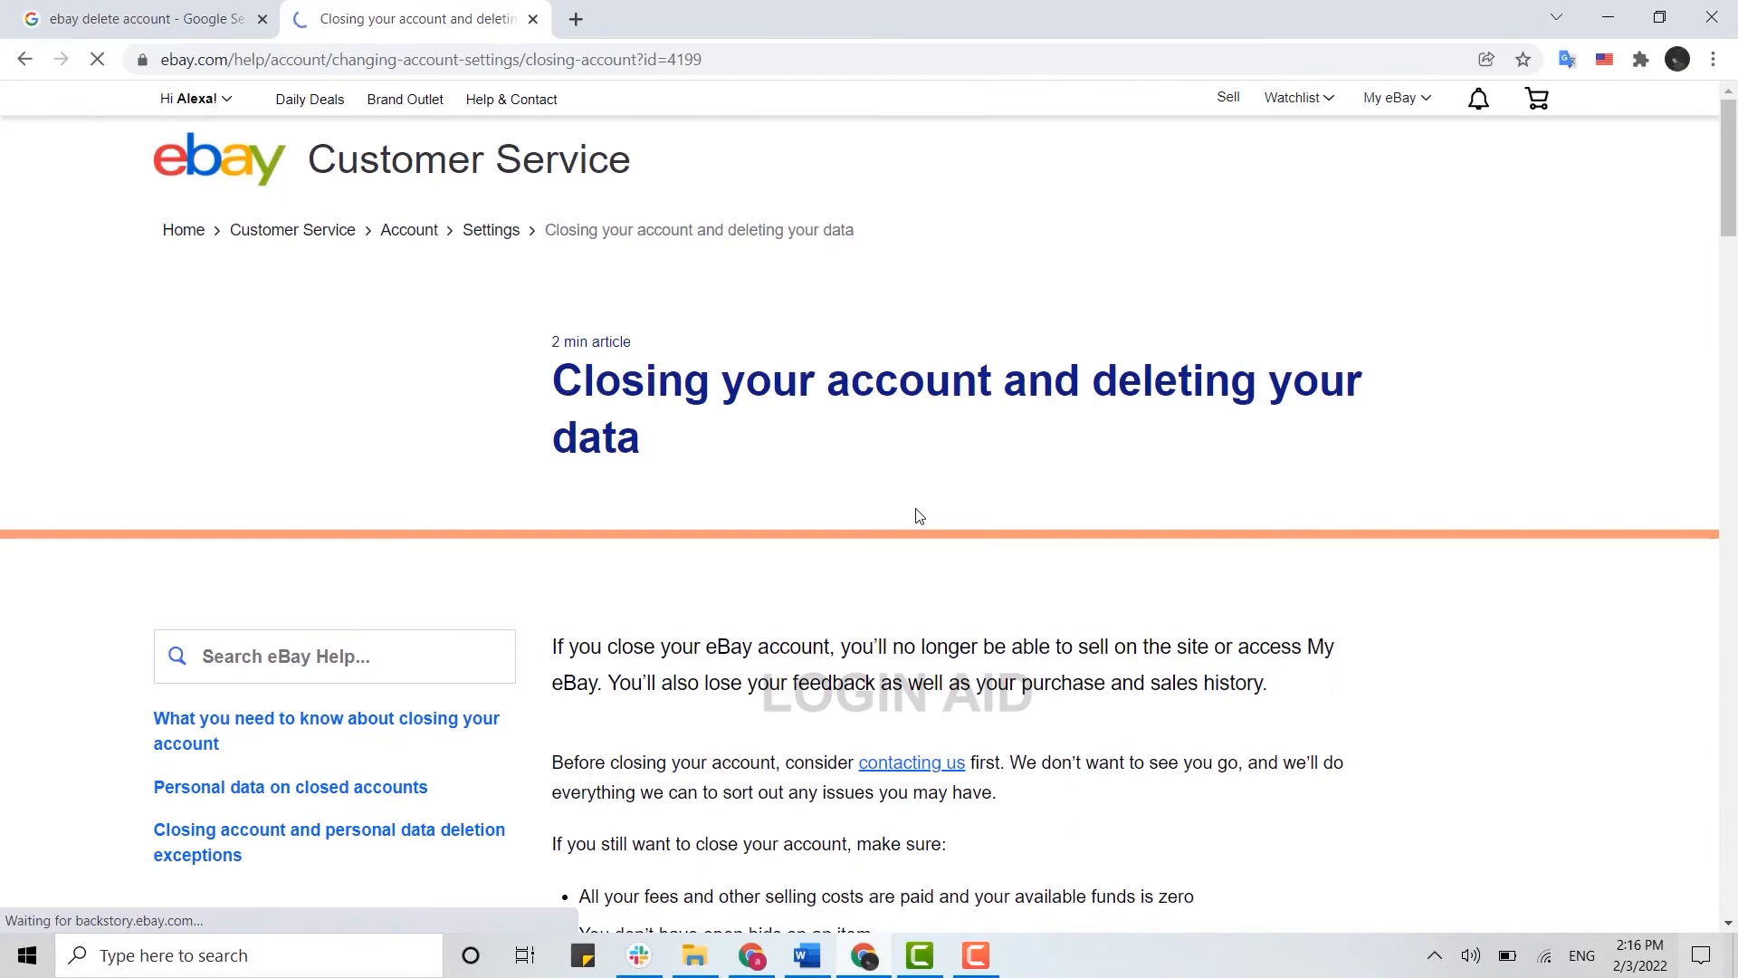
# - Read down the article and choose 'Close account and delete my data'
pyautogui.scroll(-3)
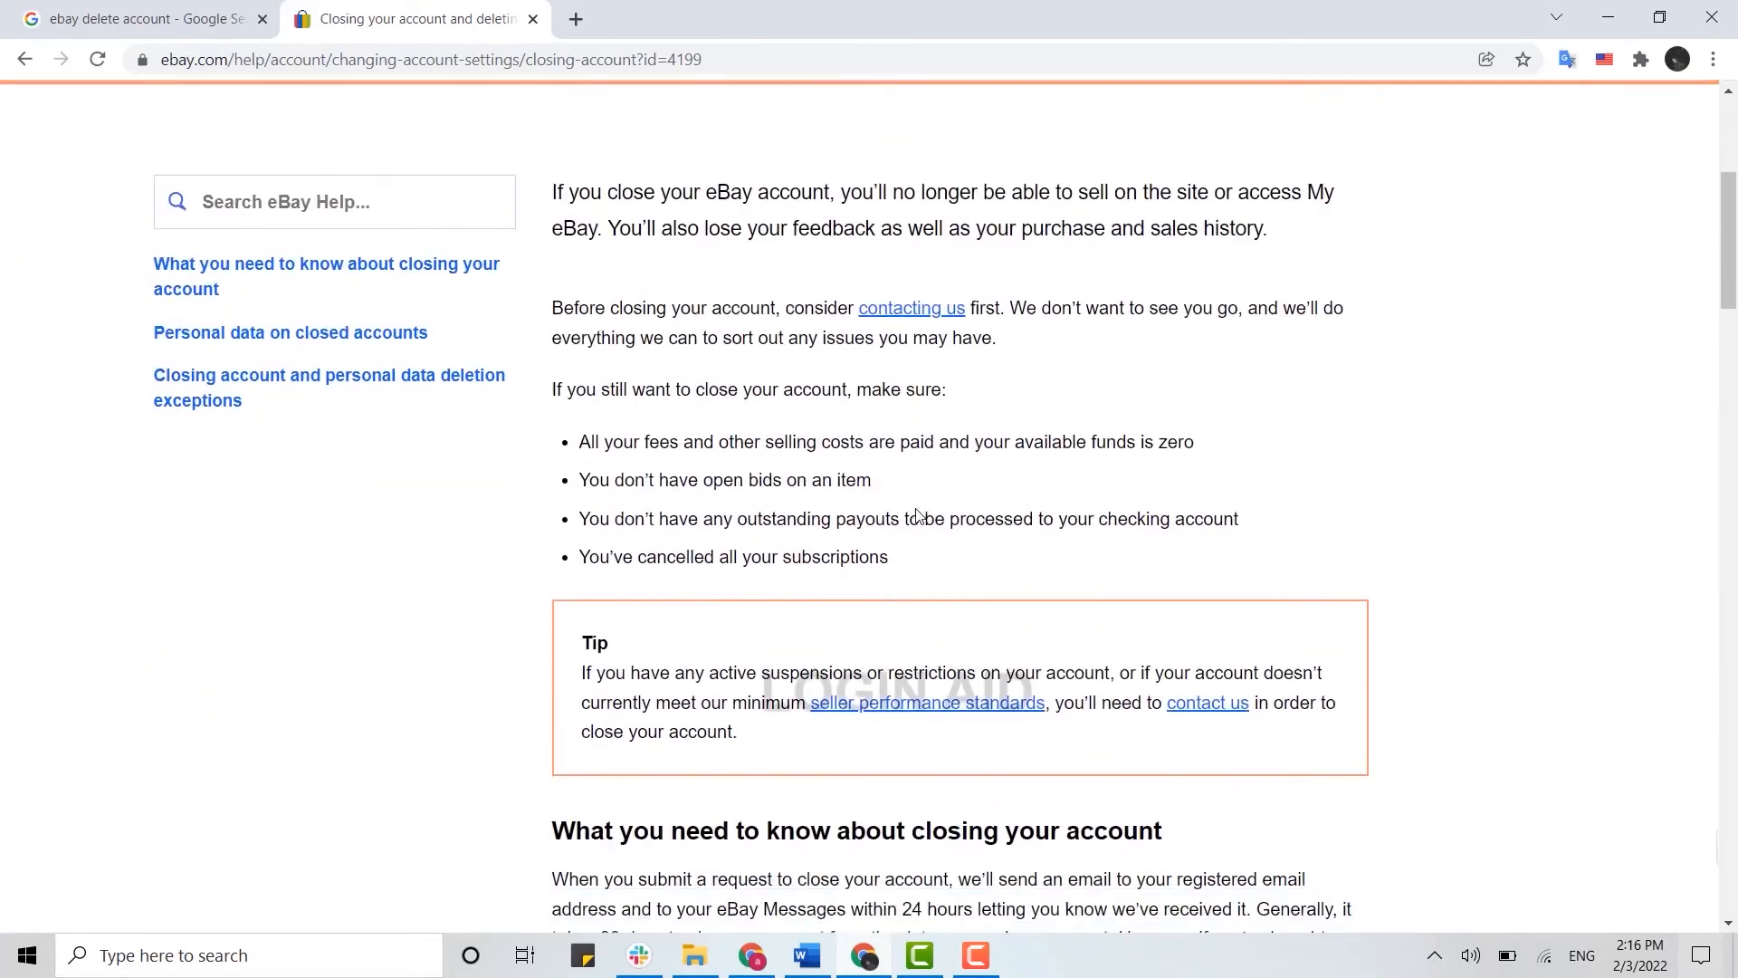
pyautogui.scroll(-3)
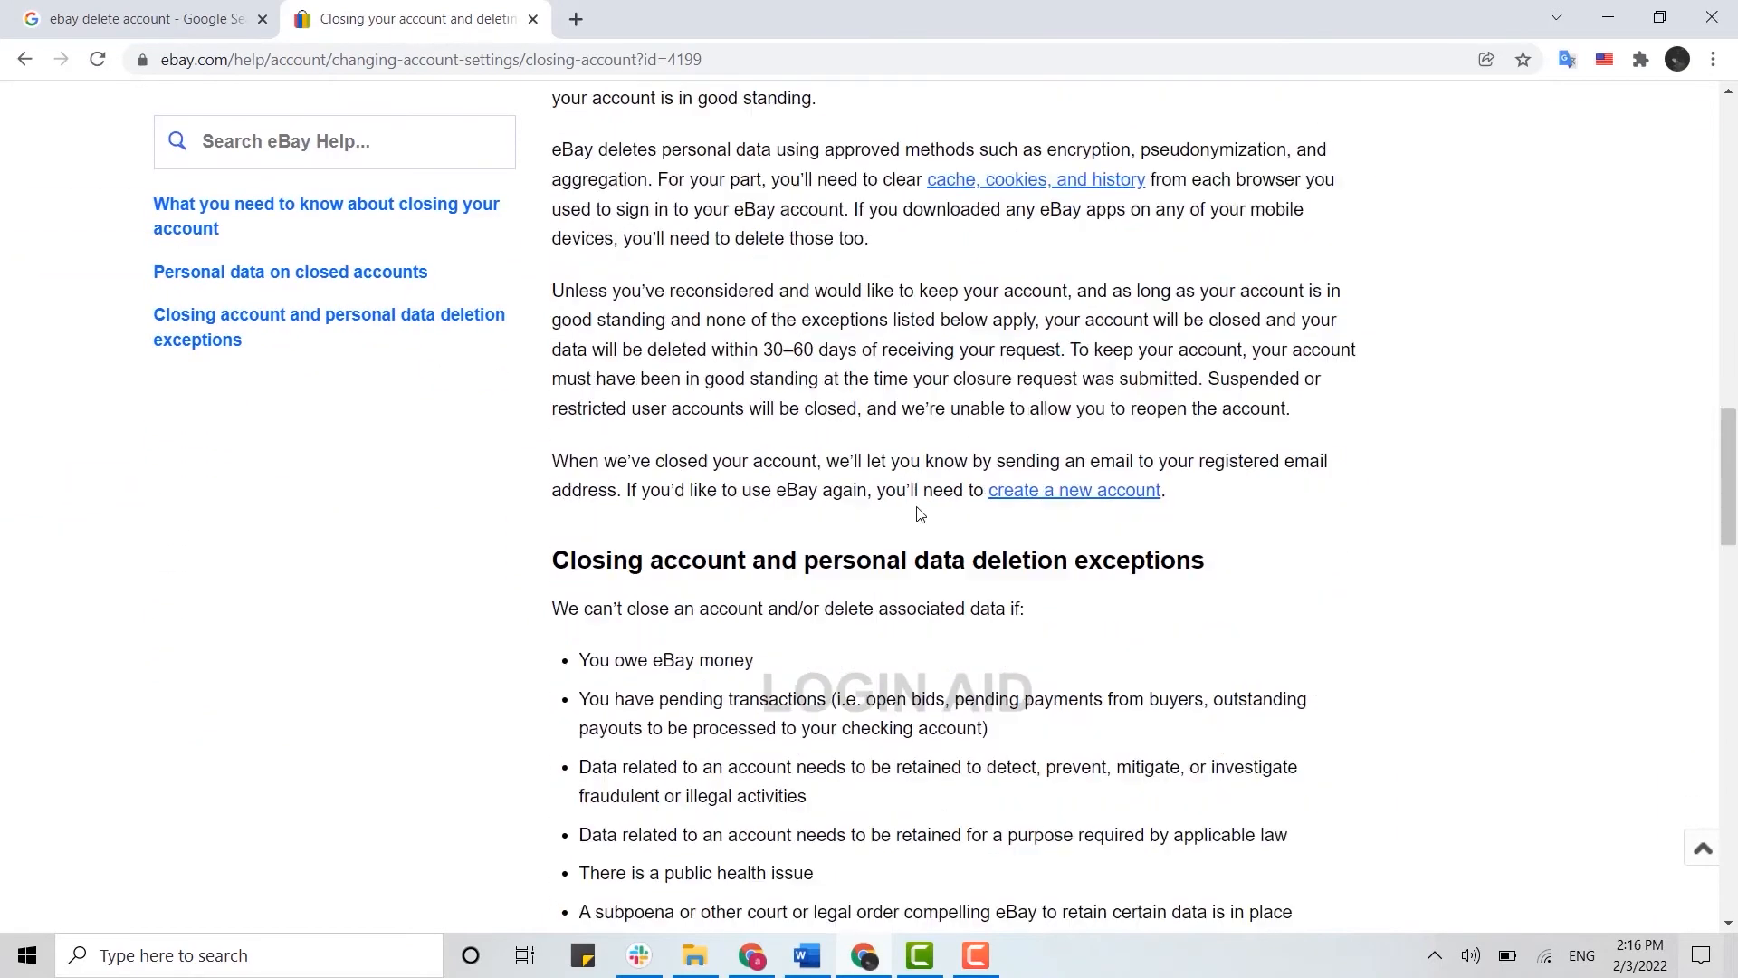
pyautogui.scroll(-3)
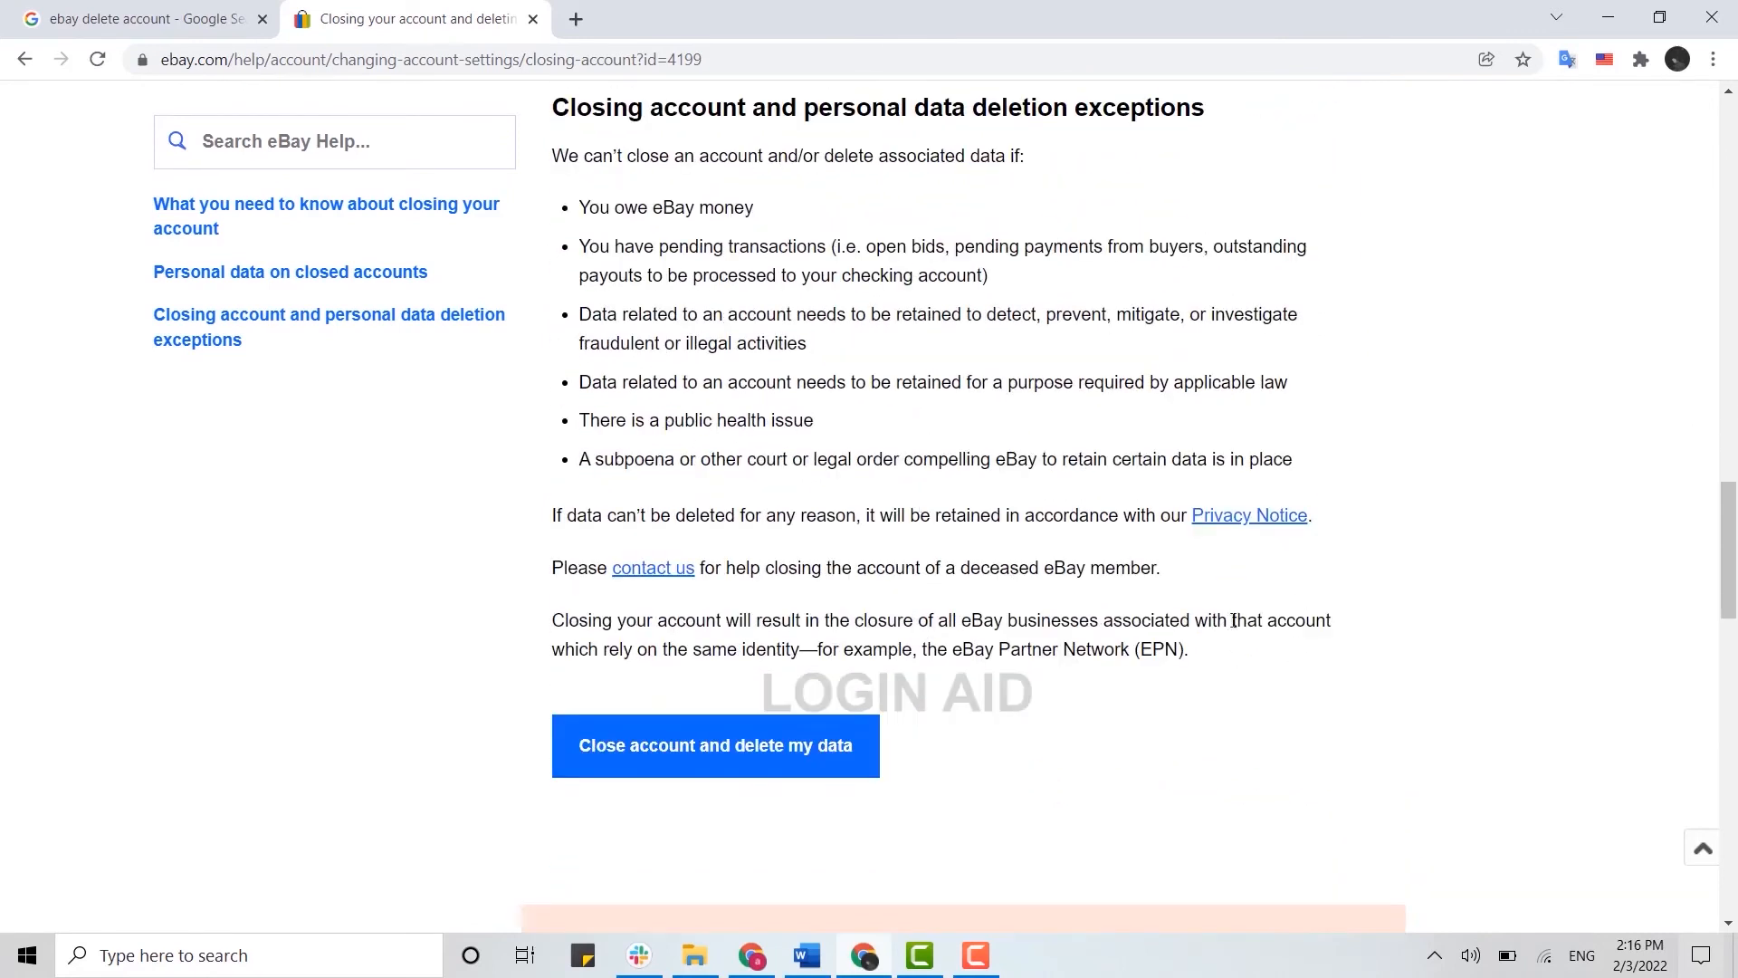
pyautogui.click(715, 744)
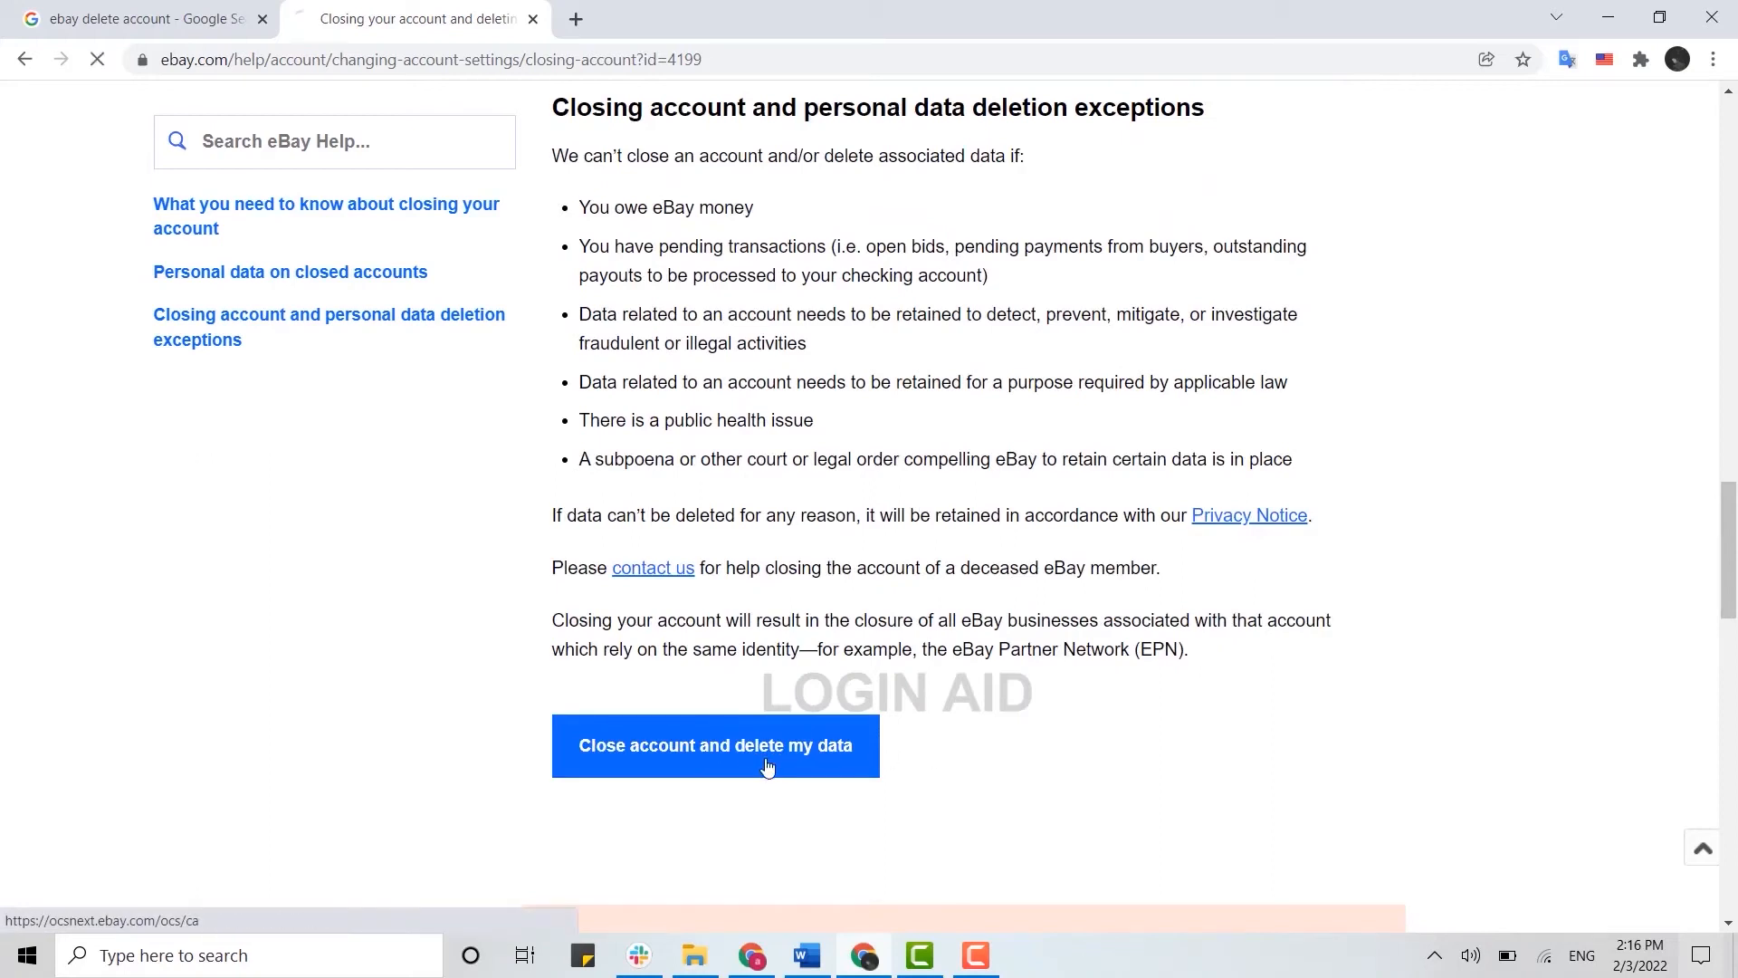
# - Give 'Personal reasons' / 'I don't have time' as the leaving reason and continue
pyautogui.click(715, 744)
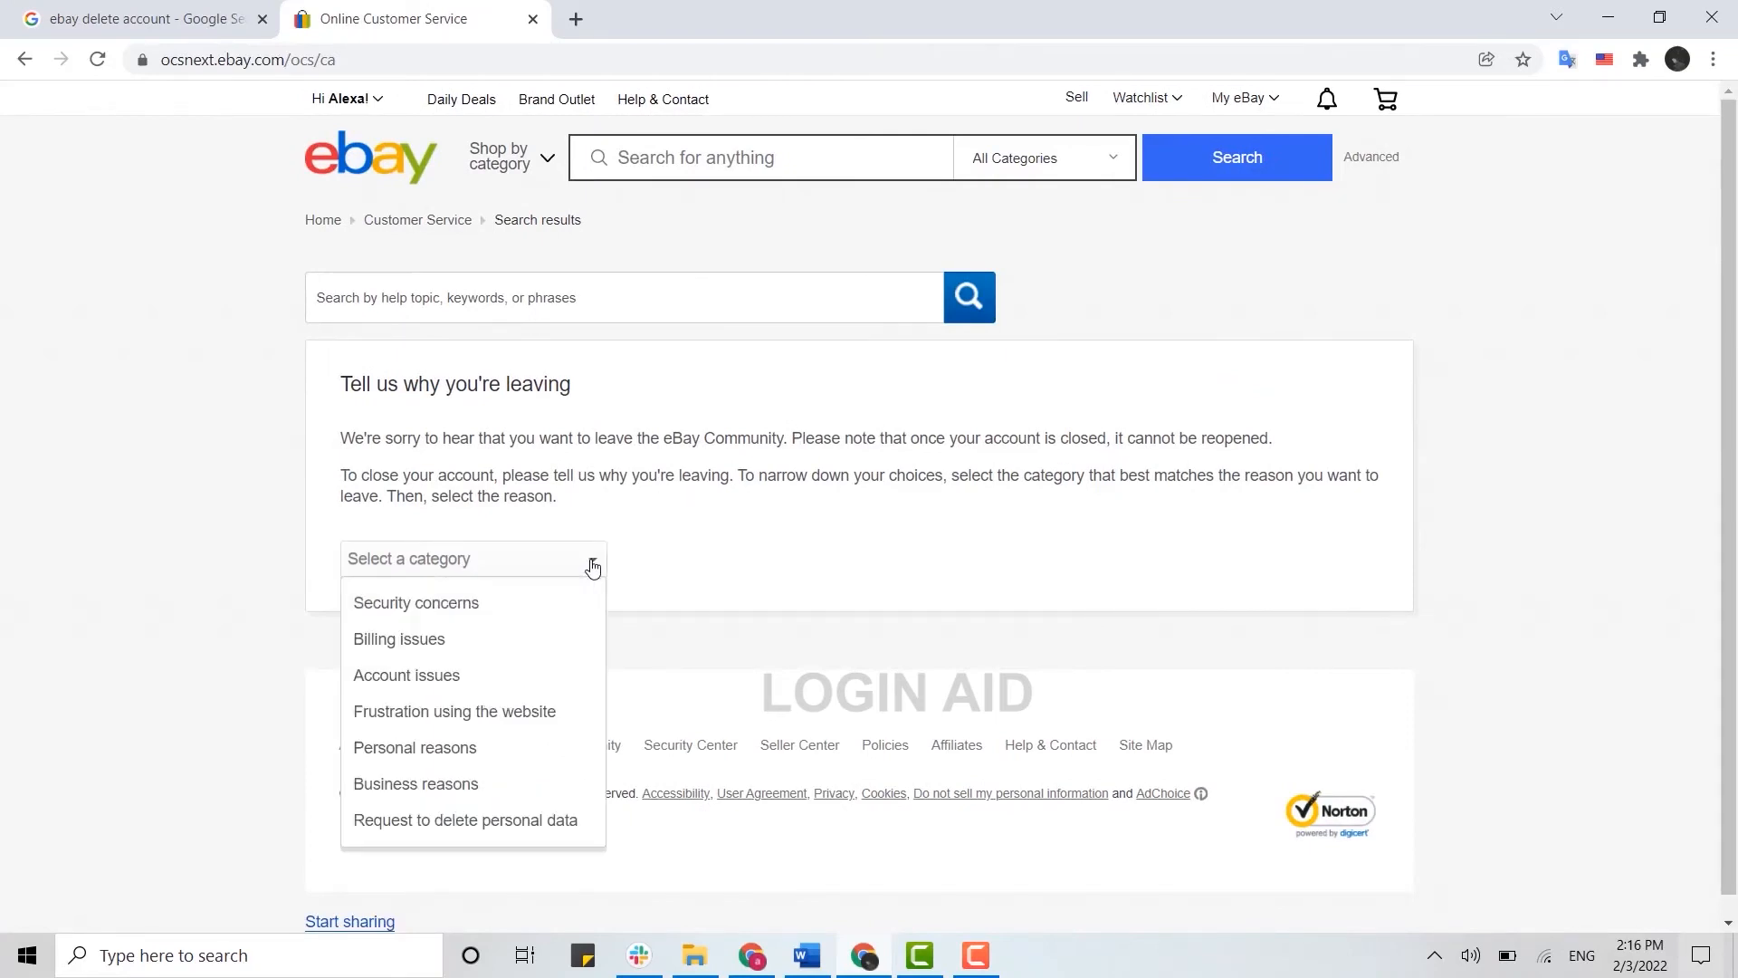
pyautogui.moveTo(430, 805)
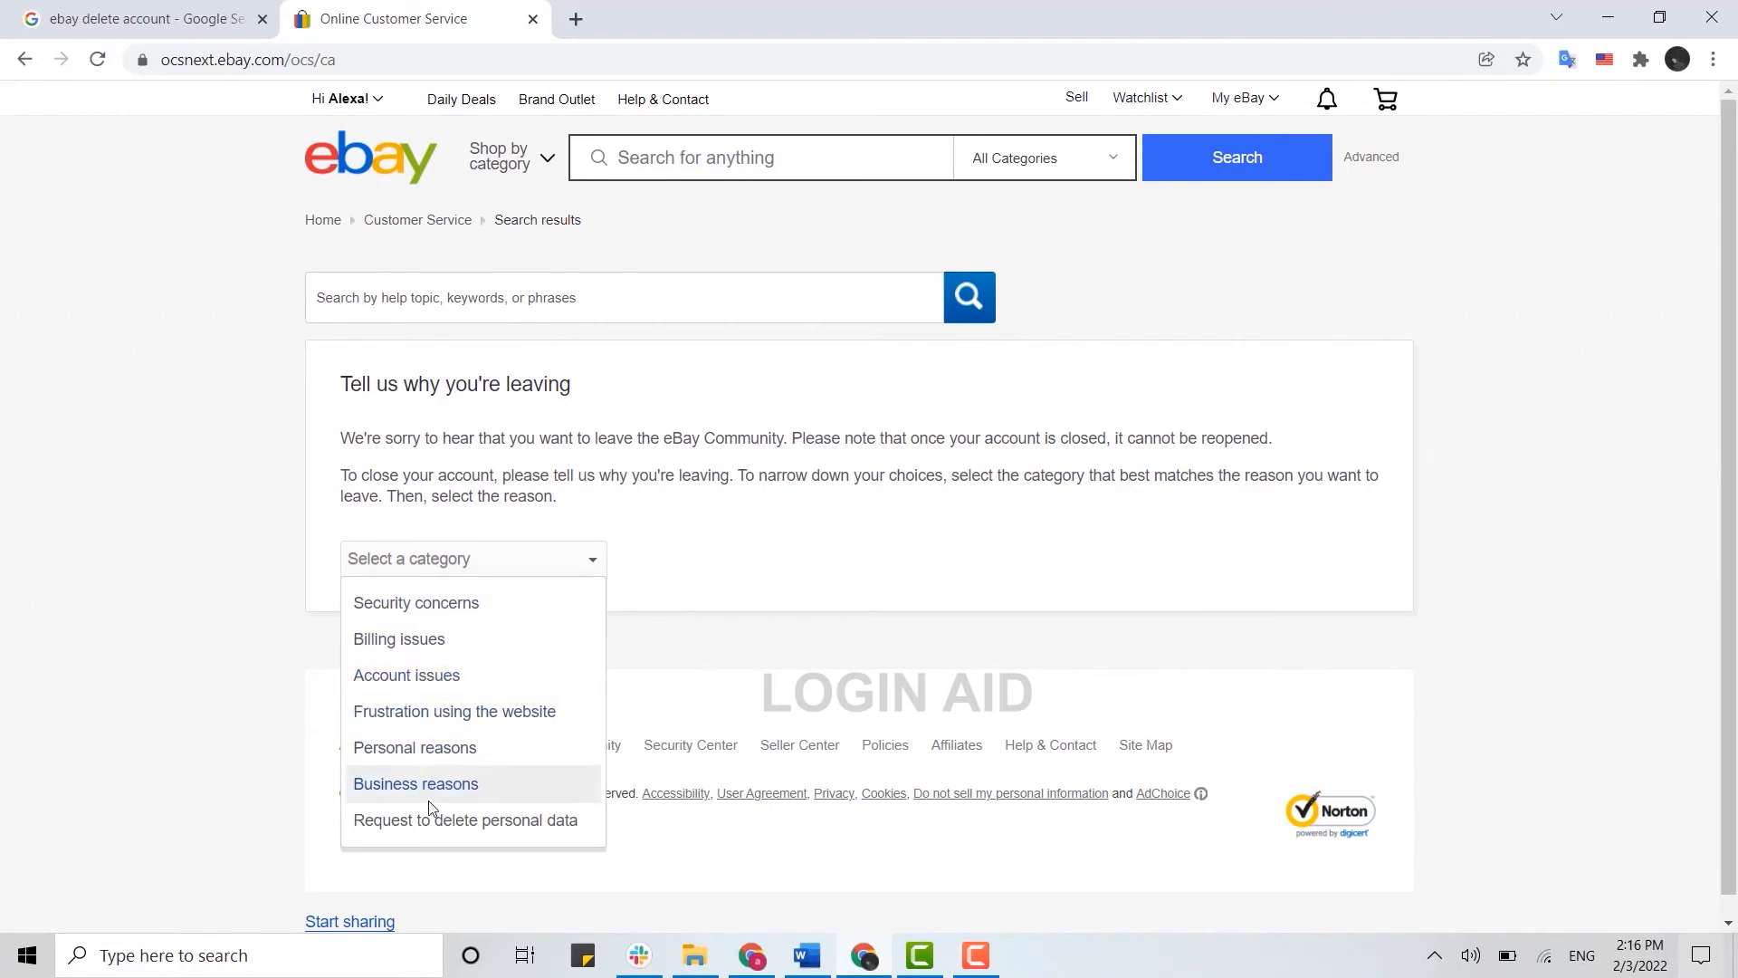
pyautogui.click(415, 748)
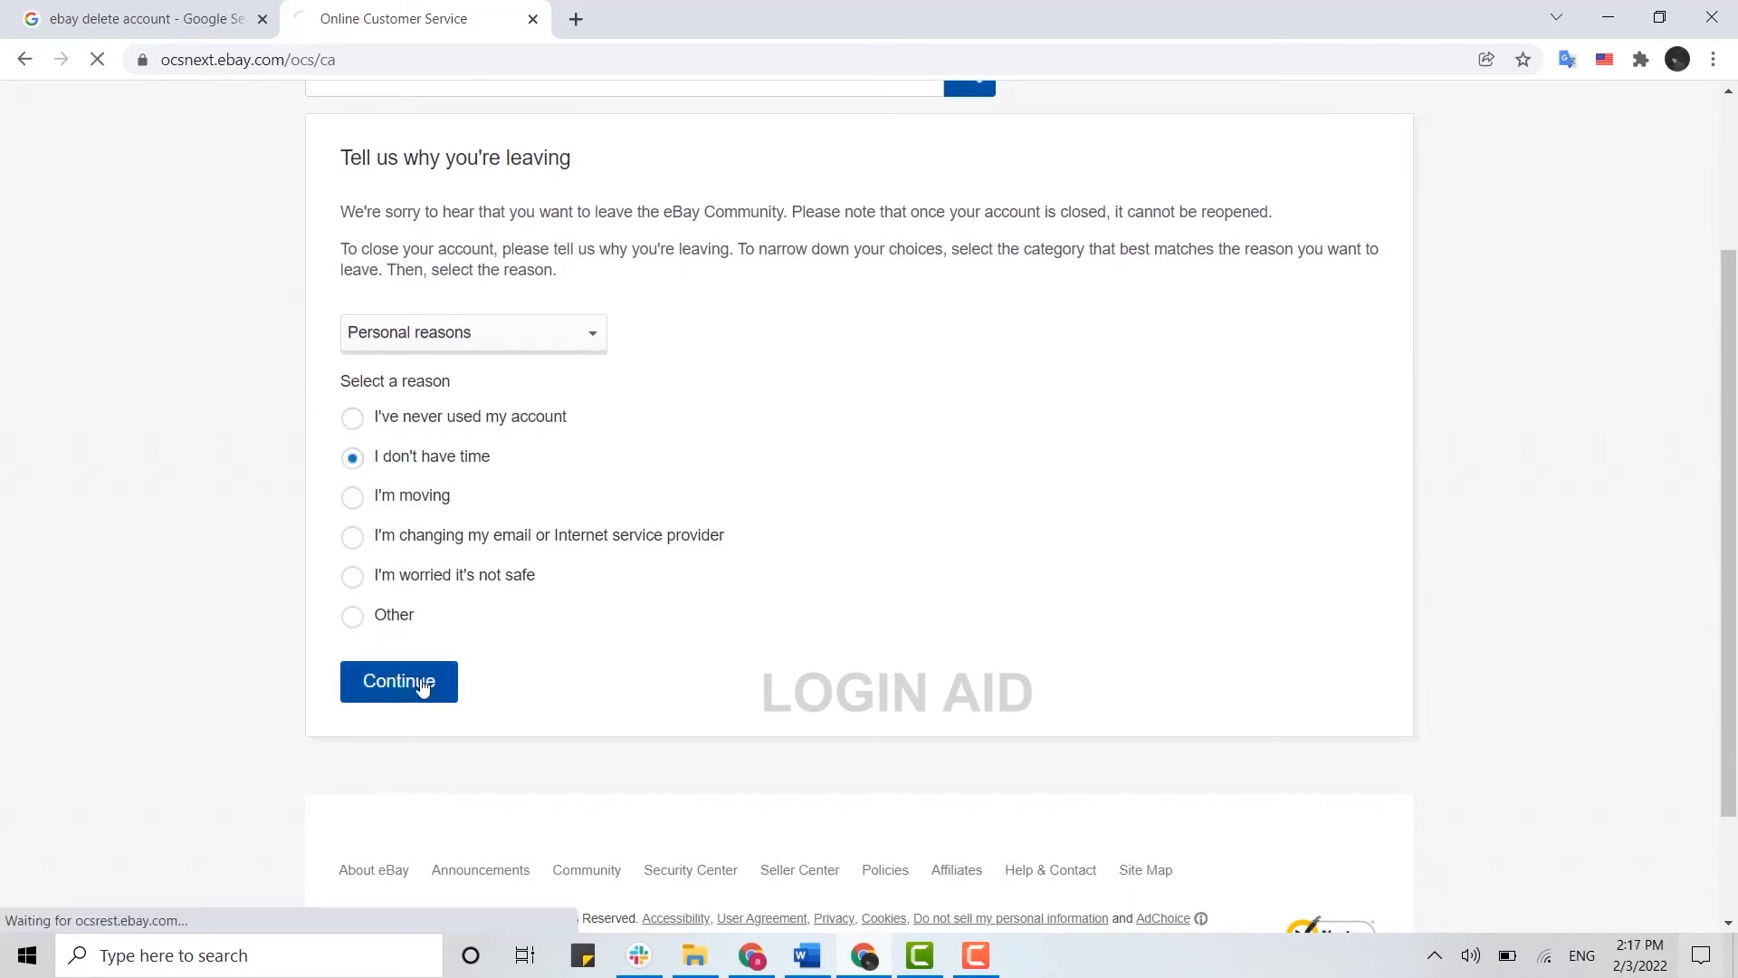
pyautogui.click(398, 680)
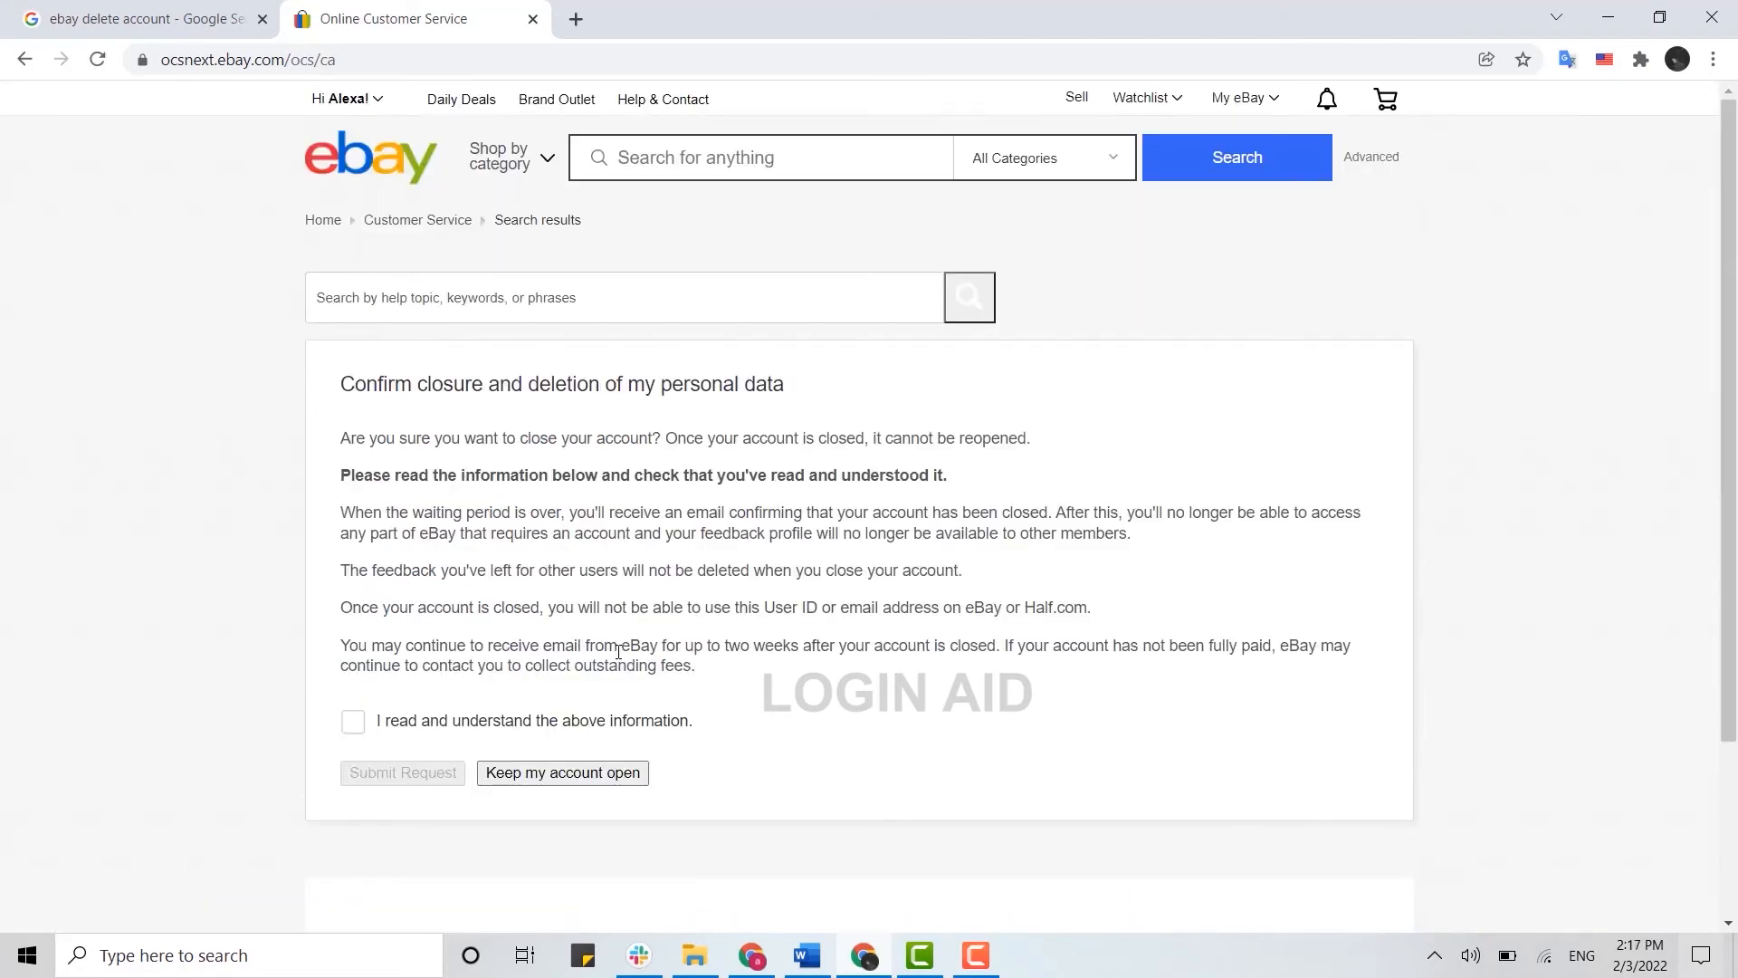
pyautogui.moveTo(1043, 519)
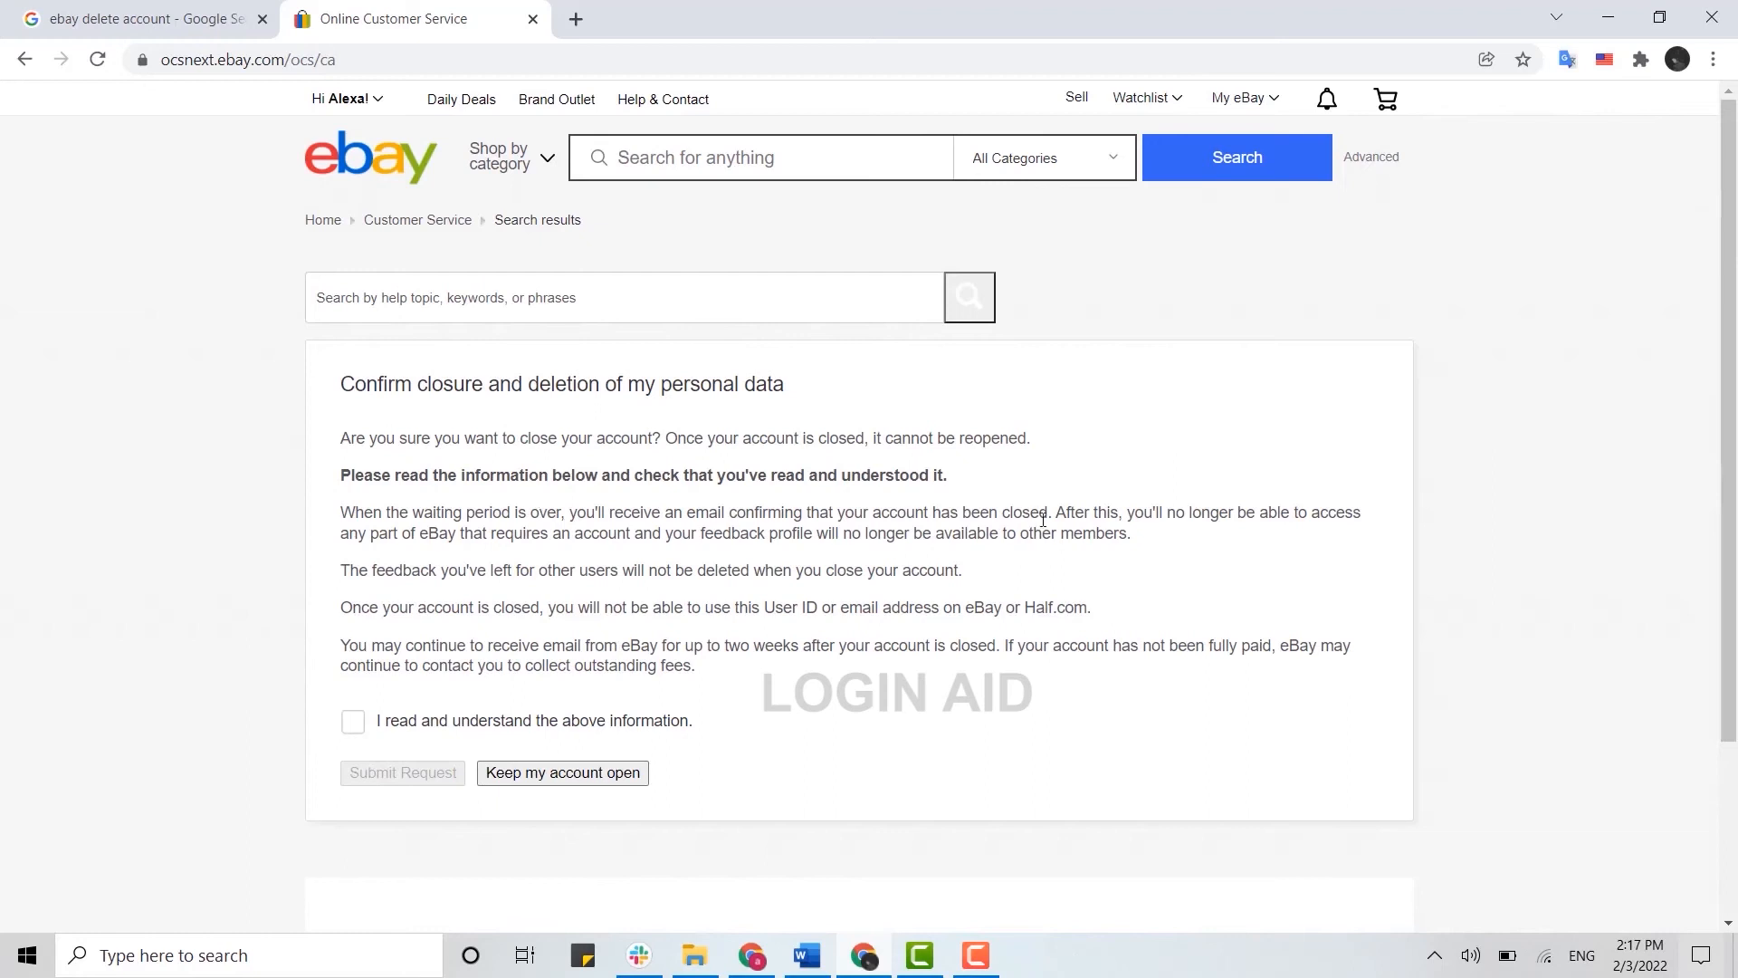
pyautogui.moveTo(737, 684)
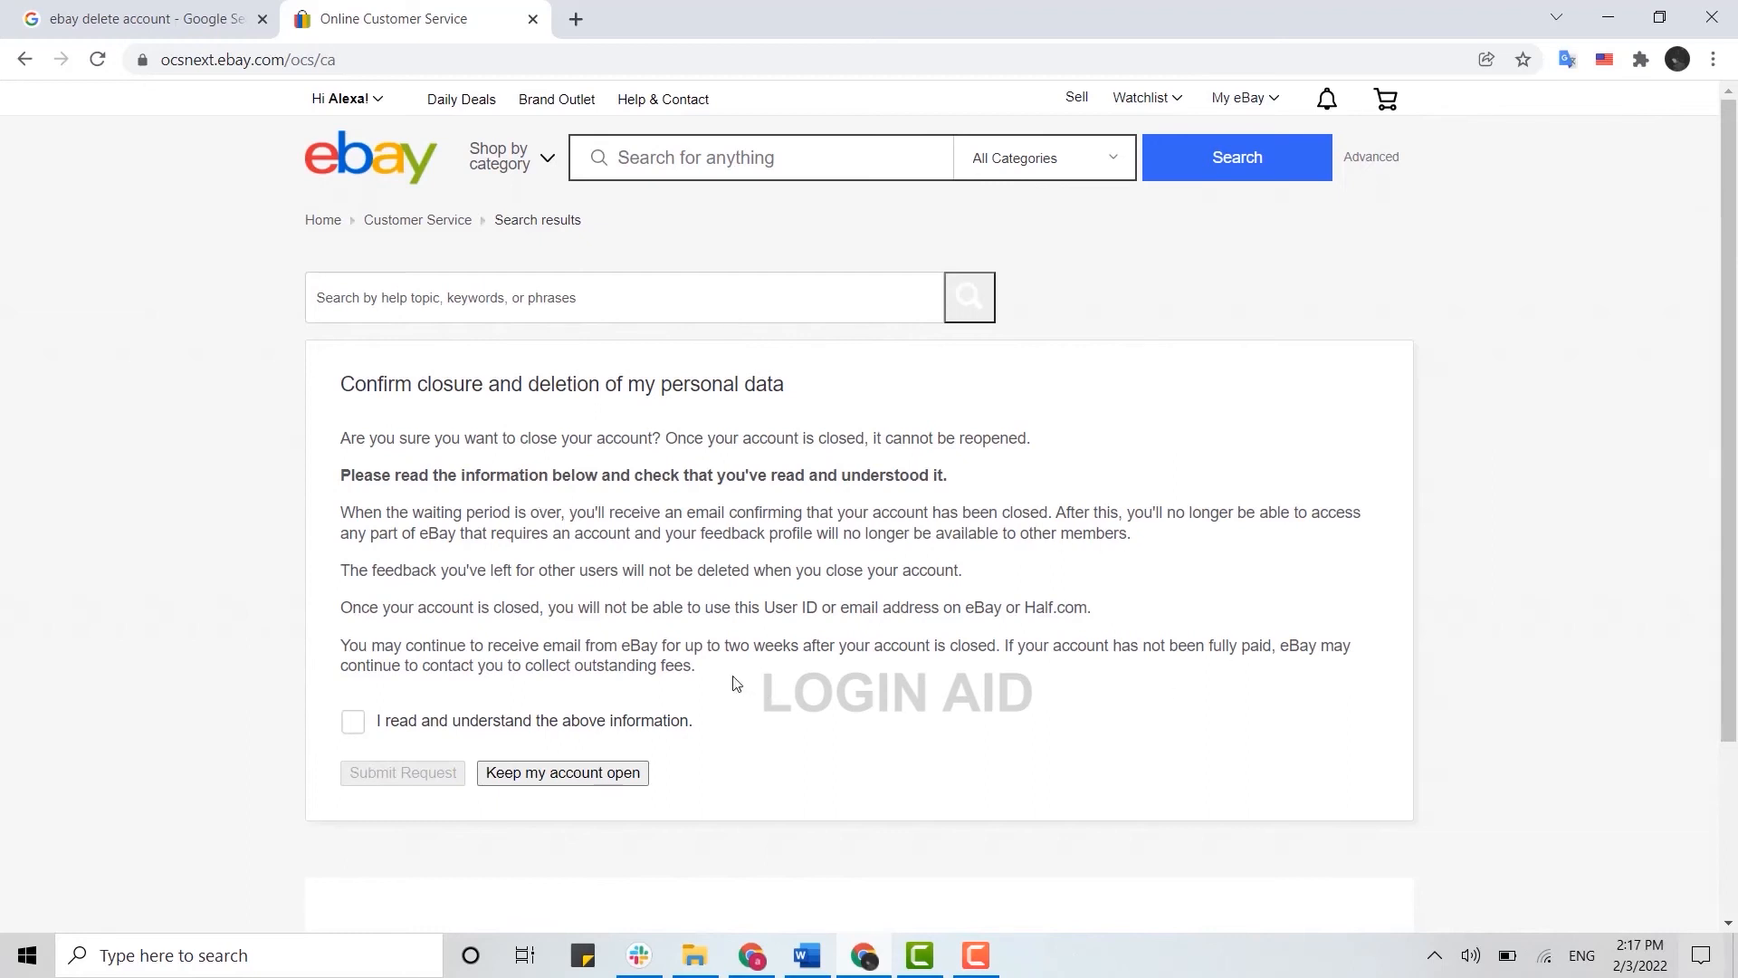
# - Tick 'I read and understand the above information' and submit the closure request
pyautogui.click(353, 723)
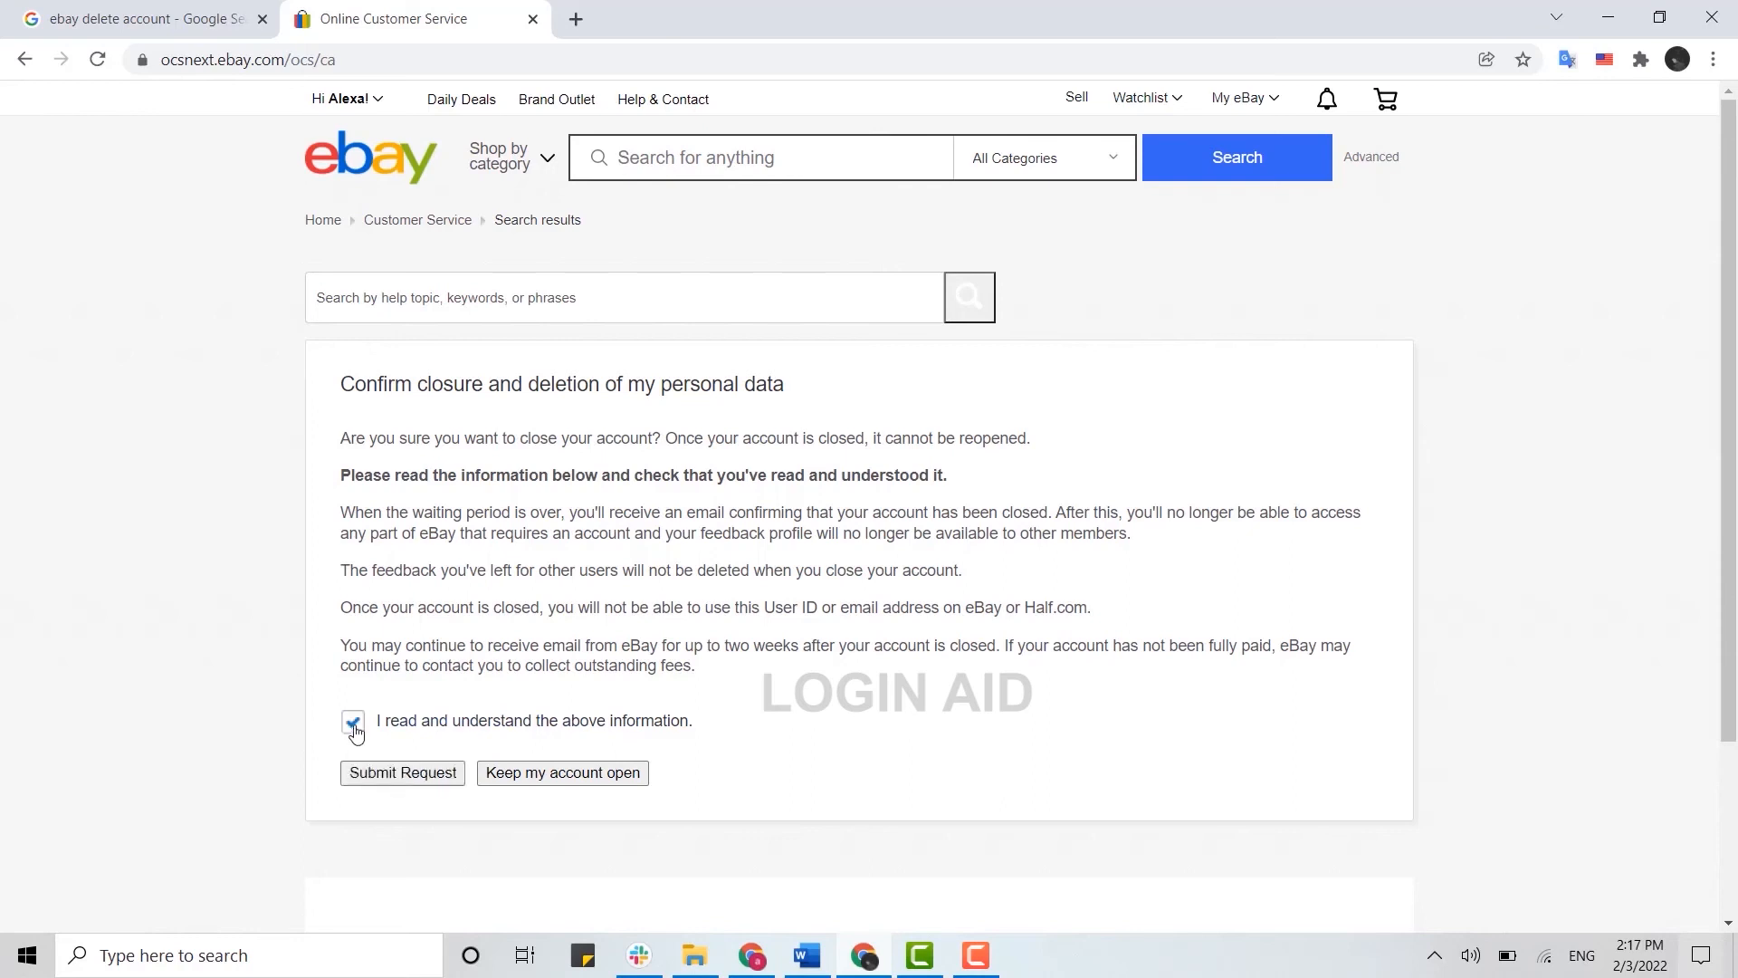
pyautogui.click(353, 722)
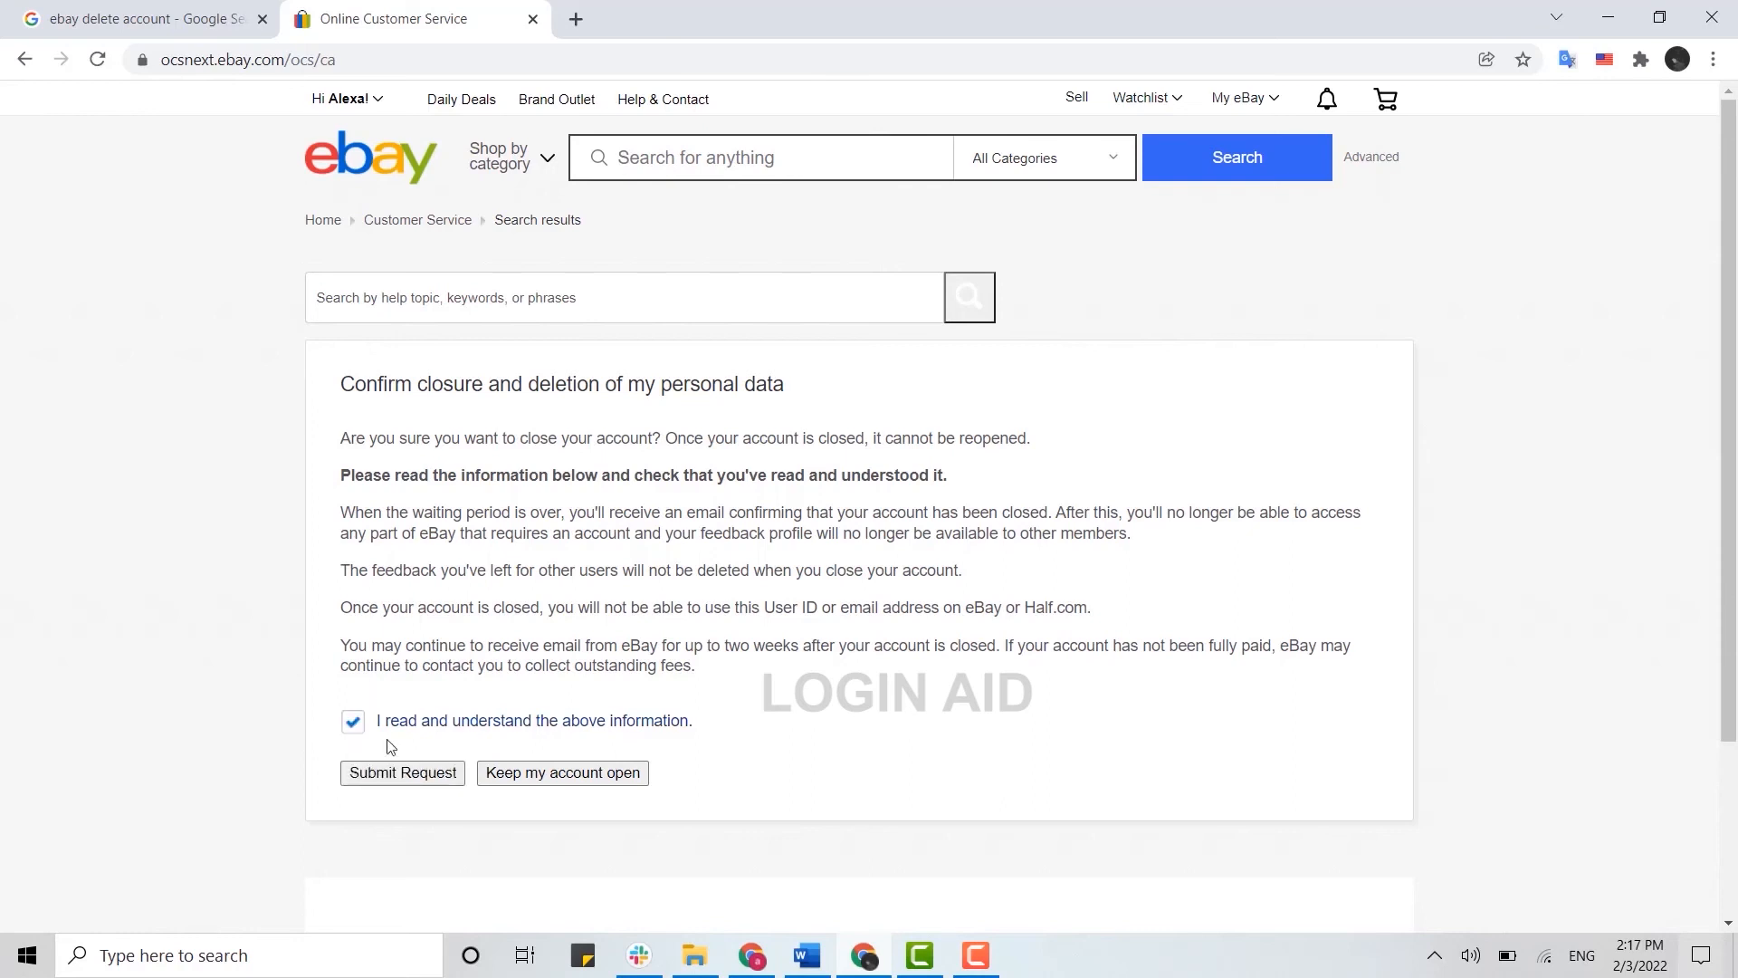
pyautogui.click(402, 773)
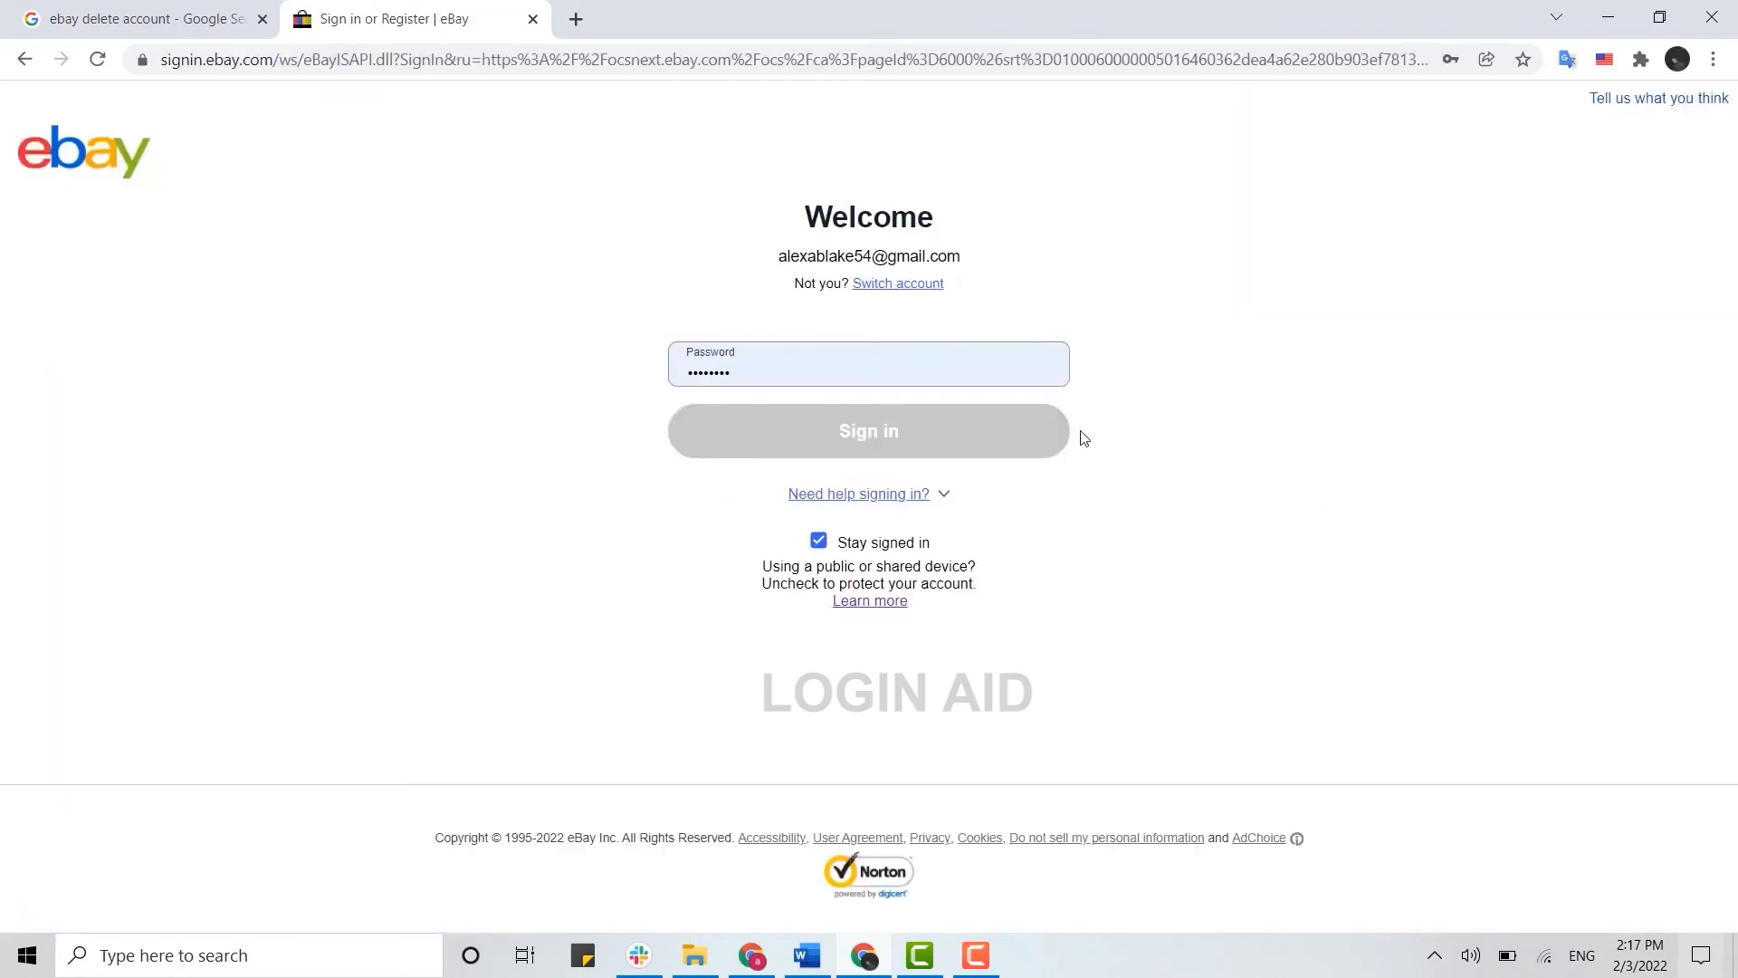
pyautogui.moveTo(600, 42)
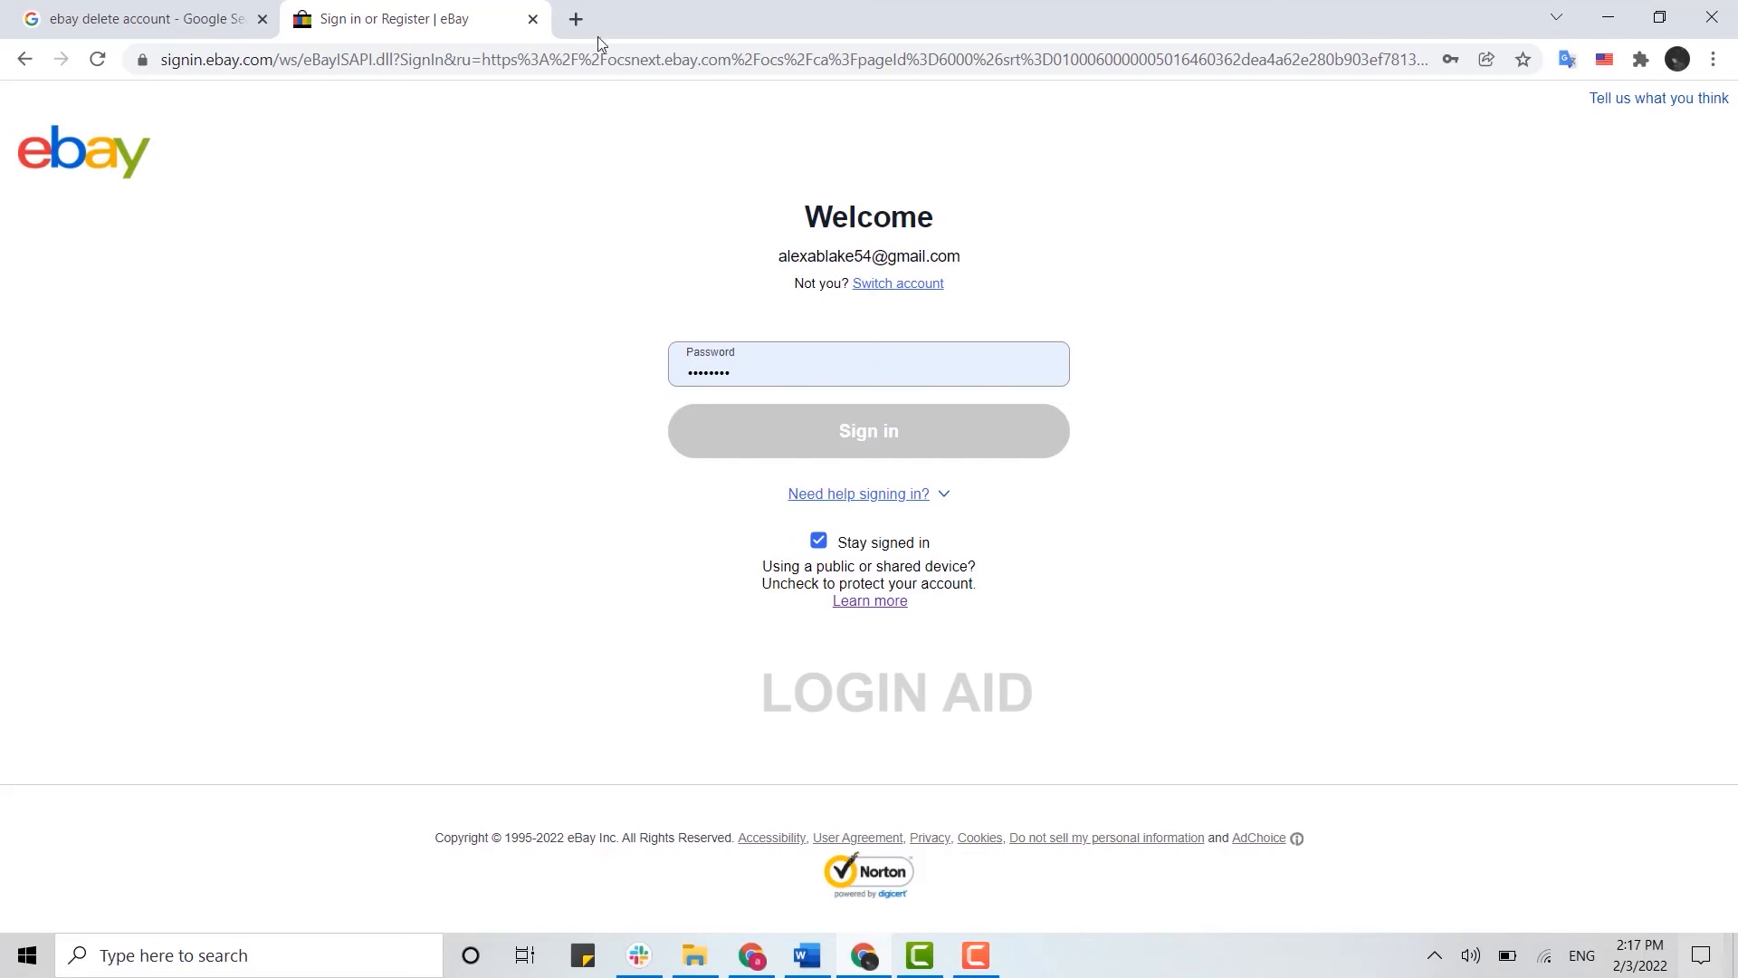